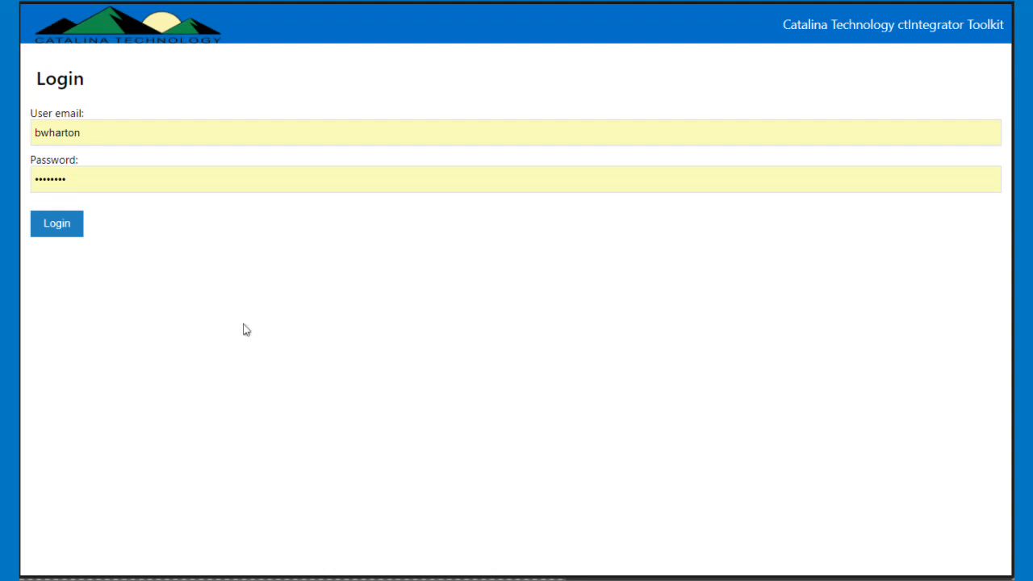
Step: Log in to ctIntegrator to reach the home dashboard of integration tools
click(55, 222)
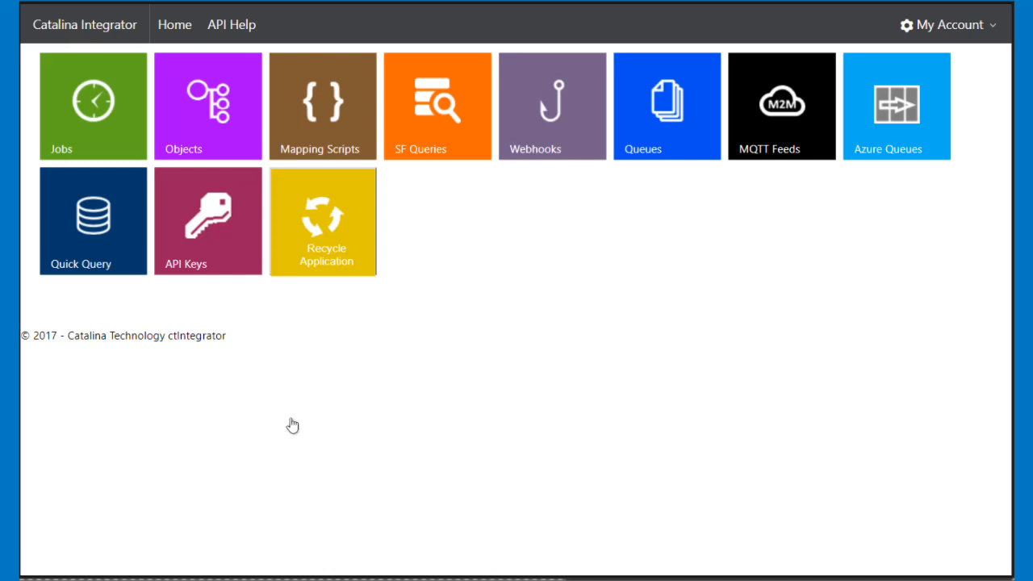
mouse_move(330, 106)
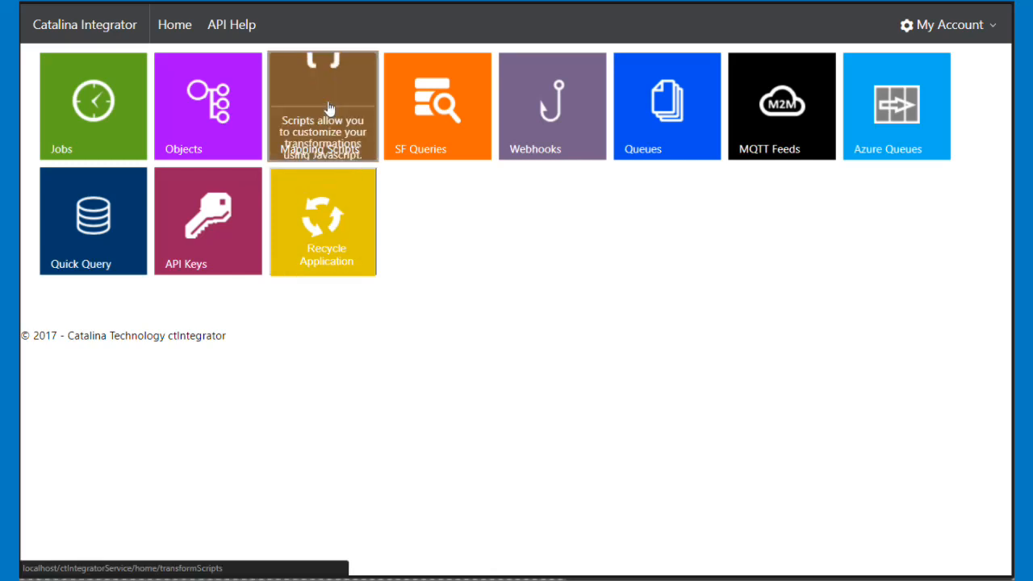
Step: Create a new mapping script with Name and Title both set to 'Azure Bridge'
click(323, 106)
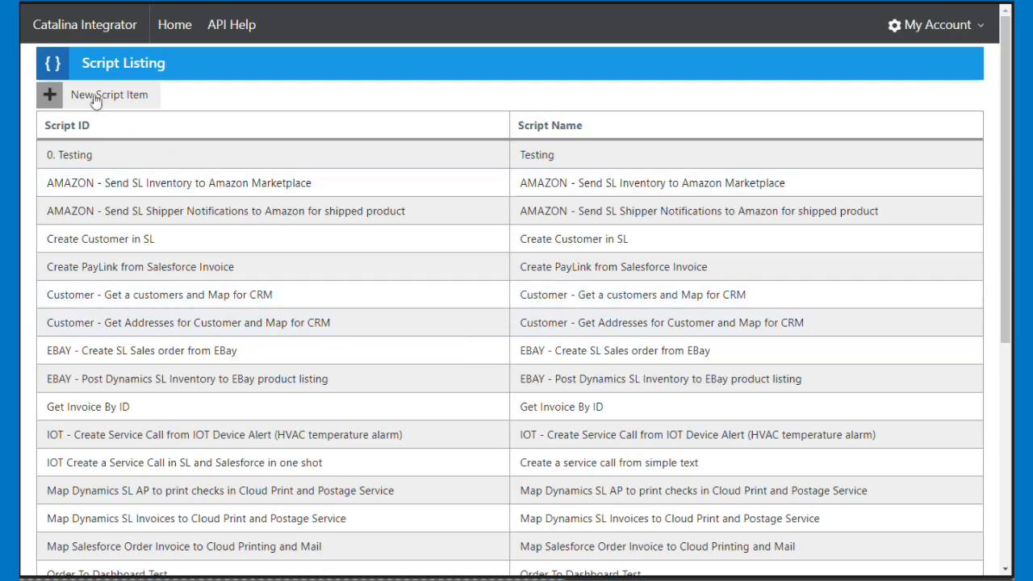
click(97, 94)
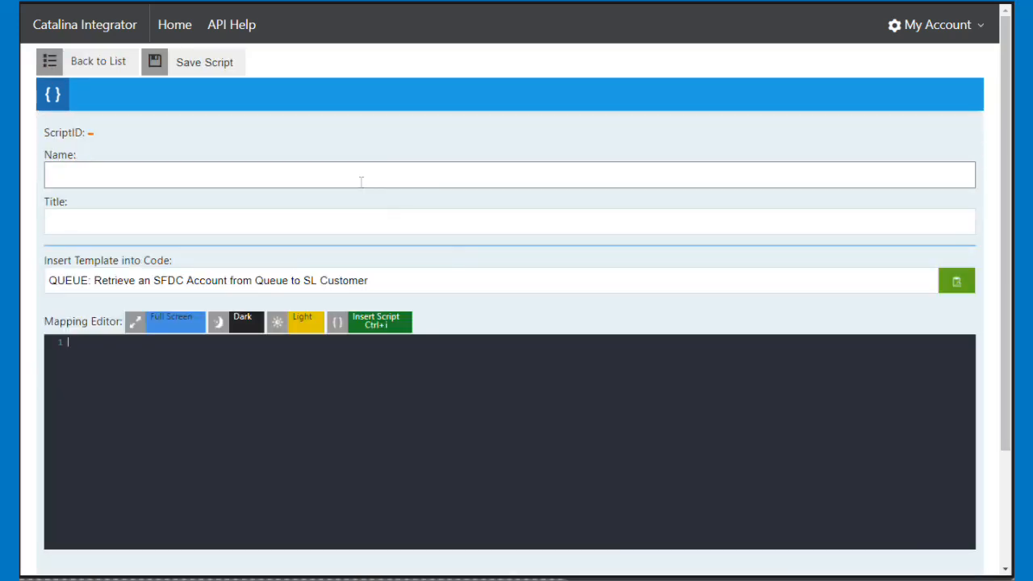
text(Azure)
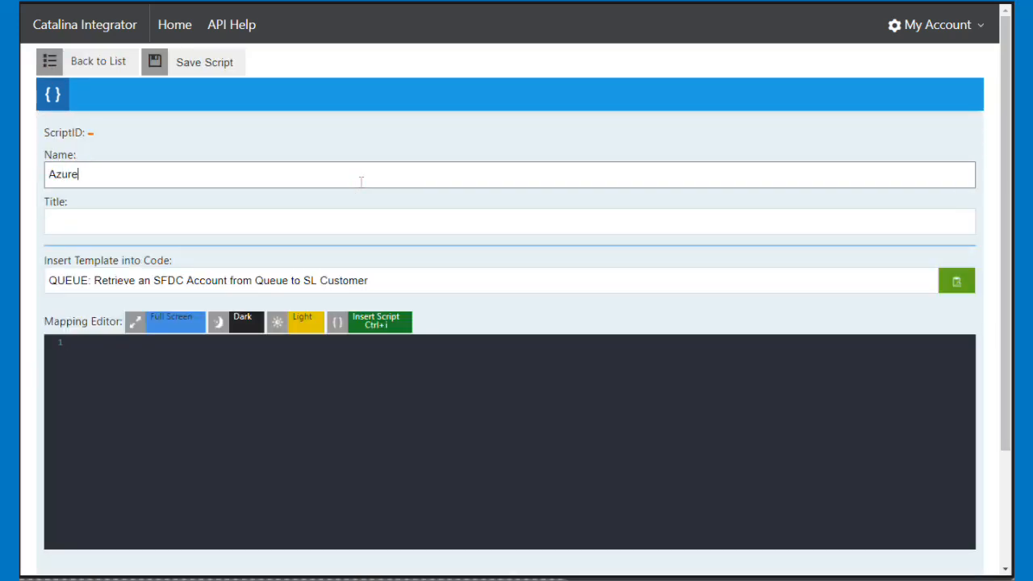
text(Bridge)
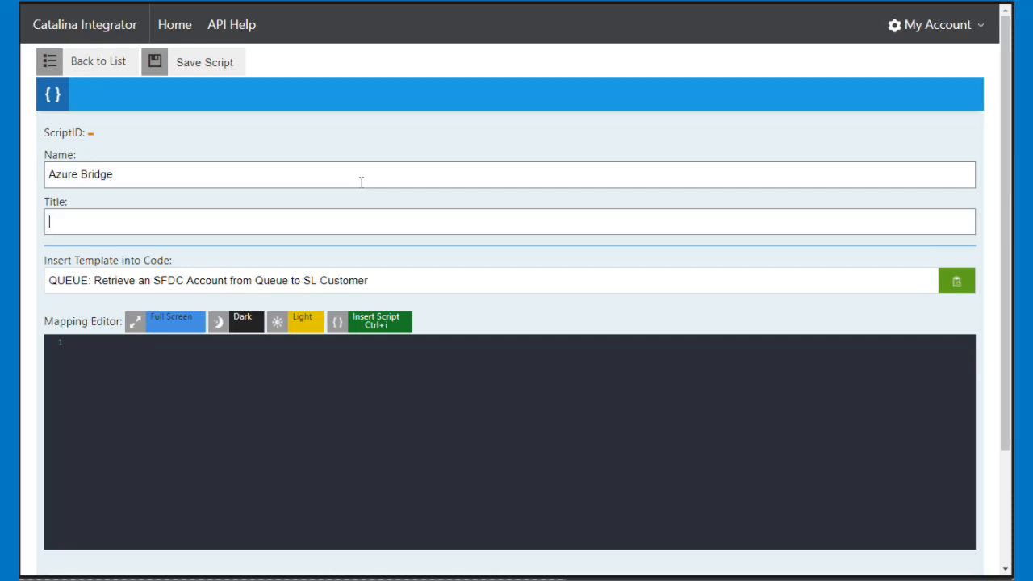
text(Azure Bridge)
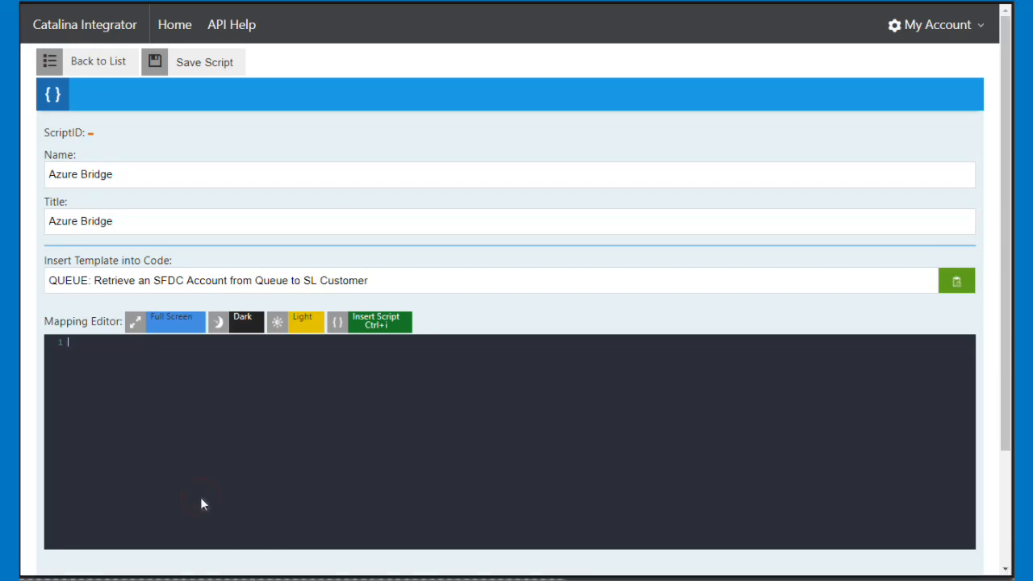
Step: Enter the transform functions in the Mapping Editor, mapping Value to bodyObject.TemperatureSensorValue
click(370, 322)
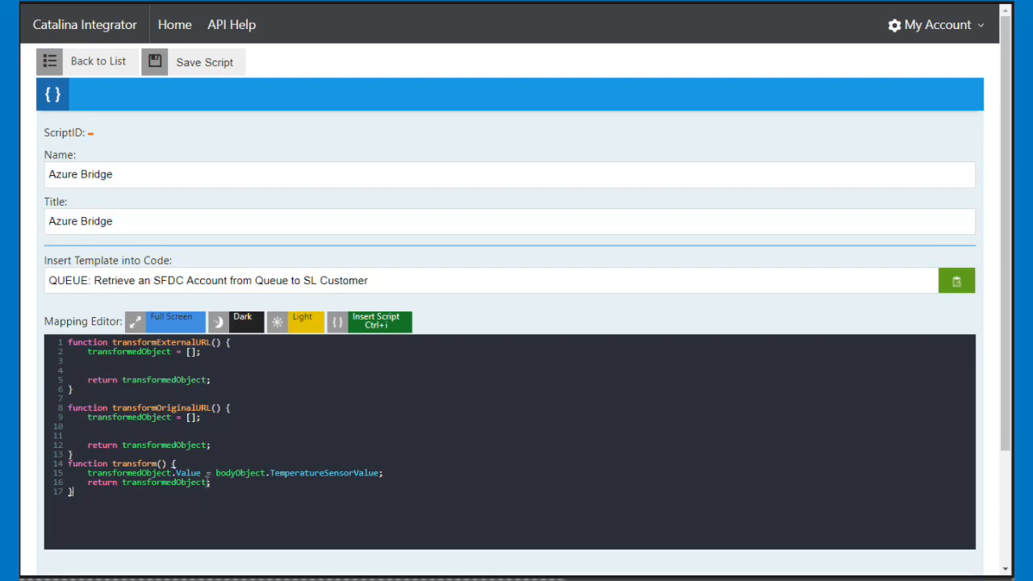
scroll(down, 3)
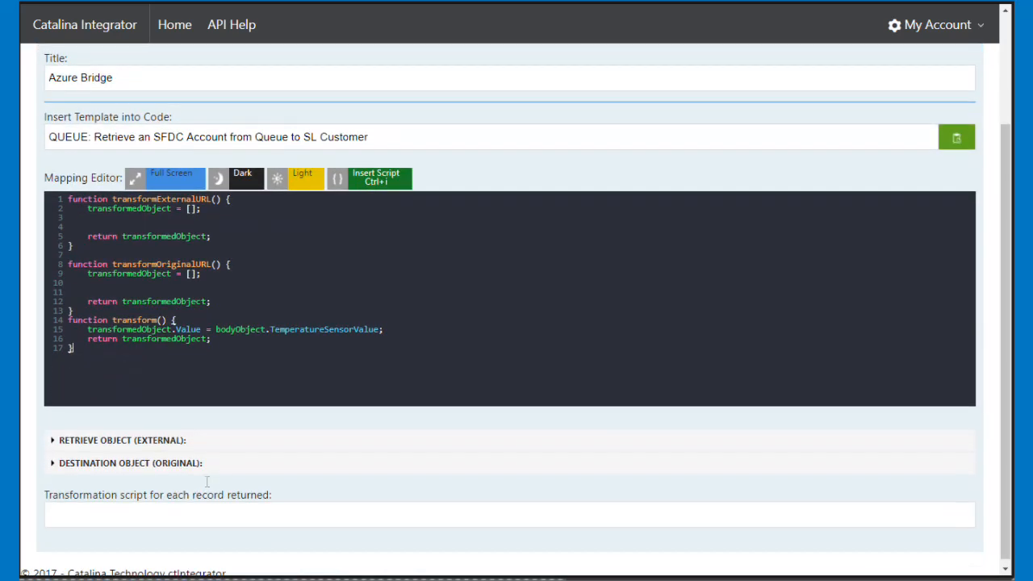
scroll(down, 3)
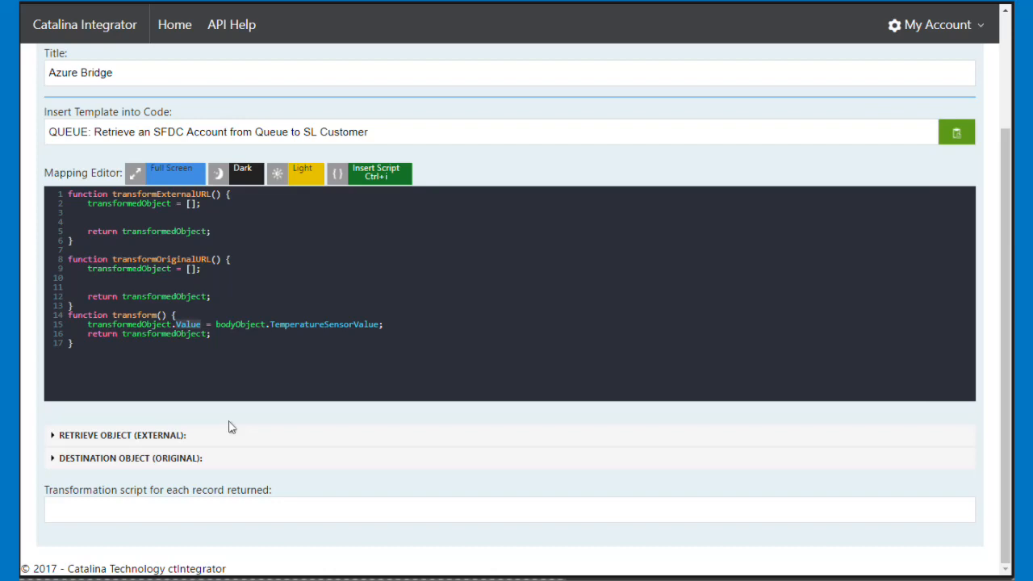
mouse_move(326, 476)
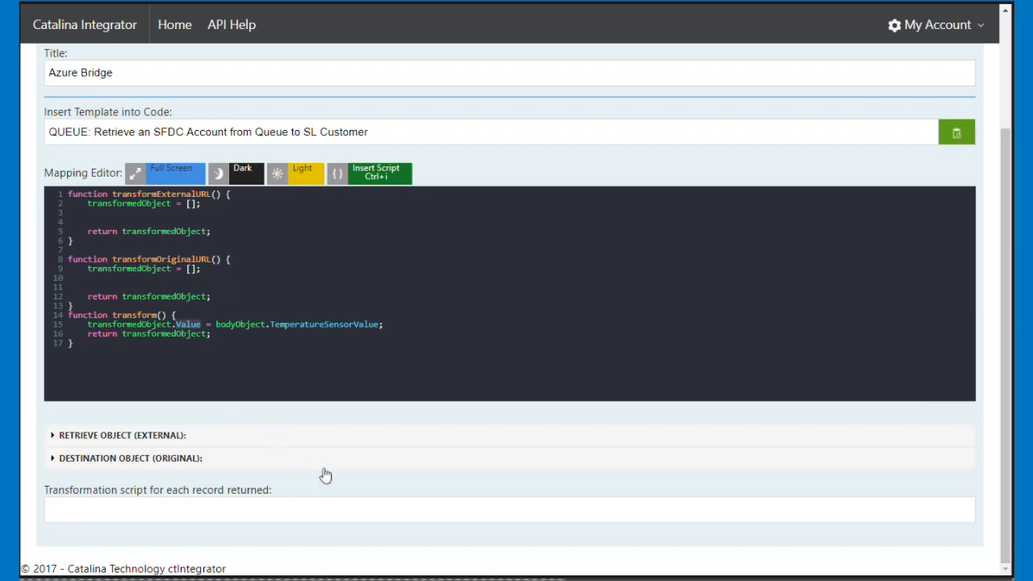
Step: Expand the Retrieve Object and Destination Object settings, currently RESTful API
click(110, 436)
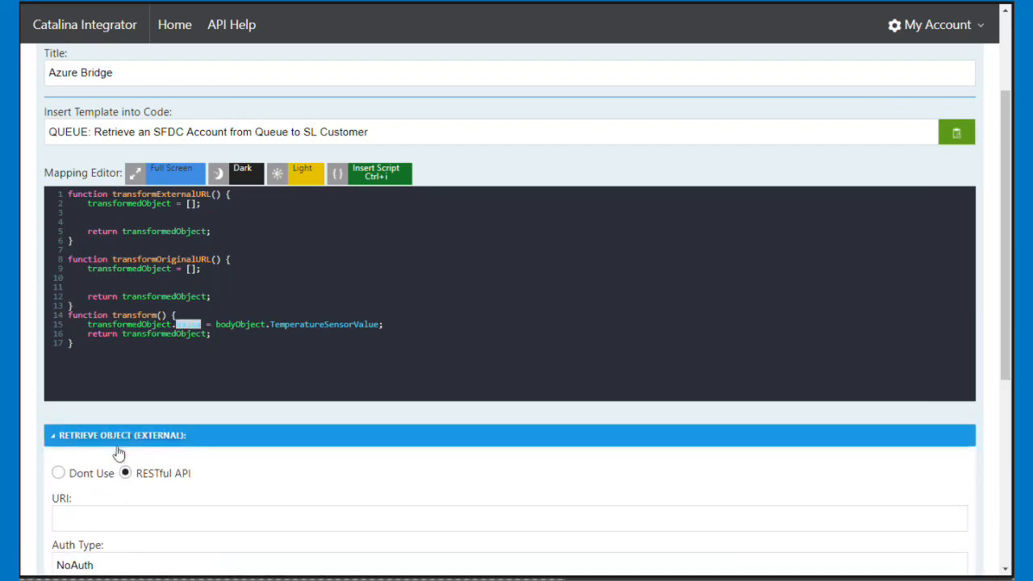
click(57, 475)
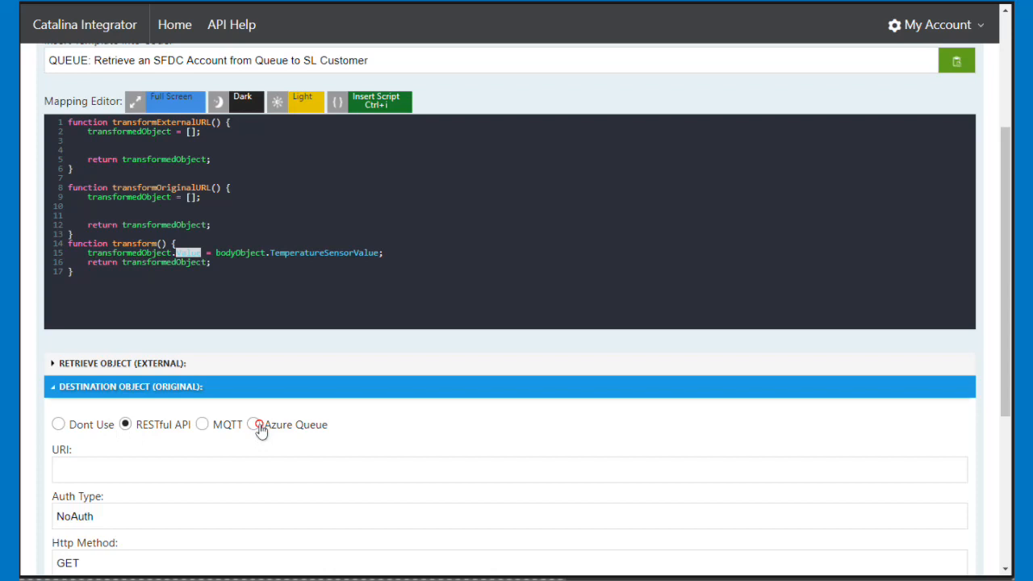
Step: Set the destination to Azure Queue and enter the Endpoint connection string, leaving Queue Name blank
click(258, 424)
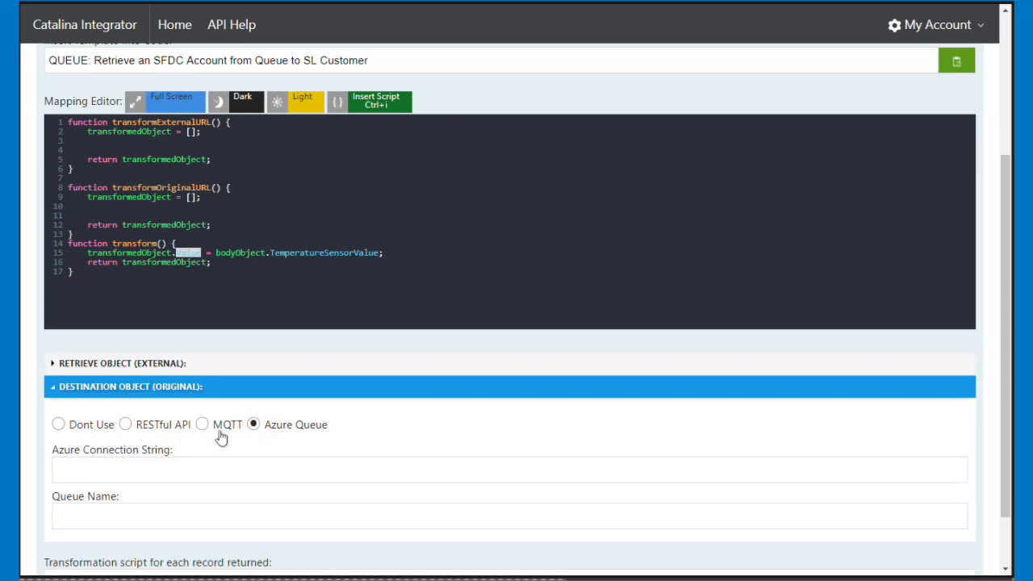
mouse_move(271, 434)
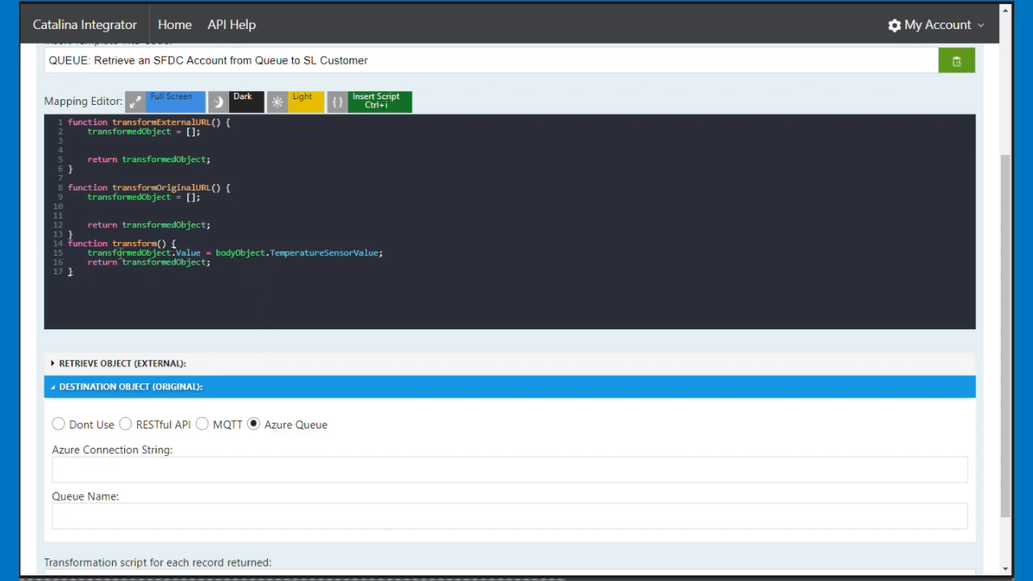
click(509, 486)
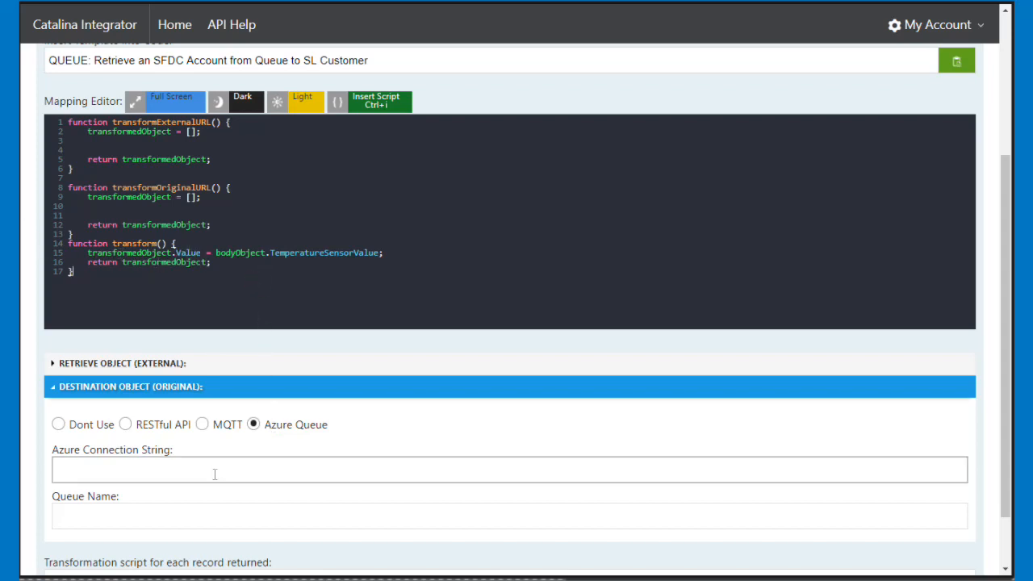
mouse_move(253, 425)
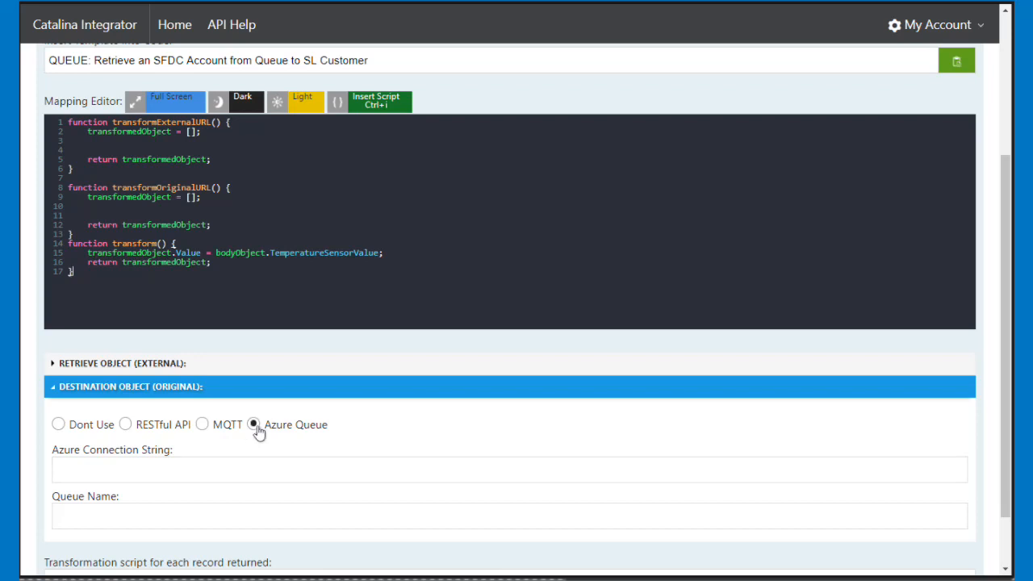
scroll(down, 3)
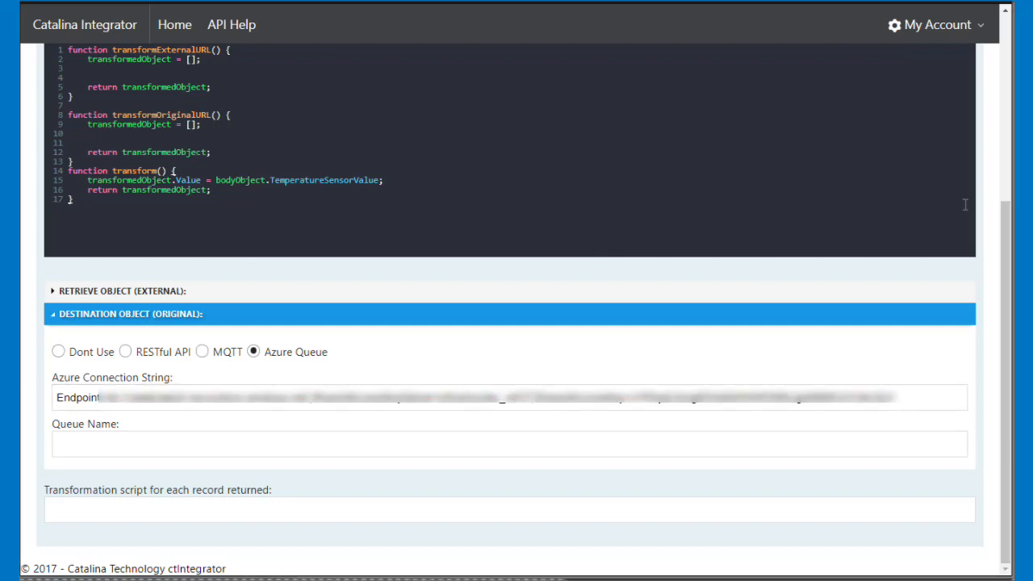
click(575, 413)
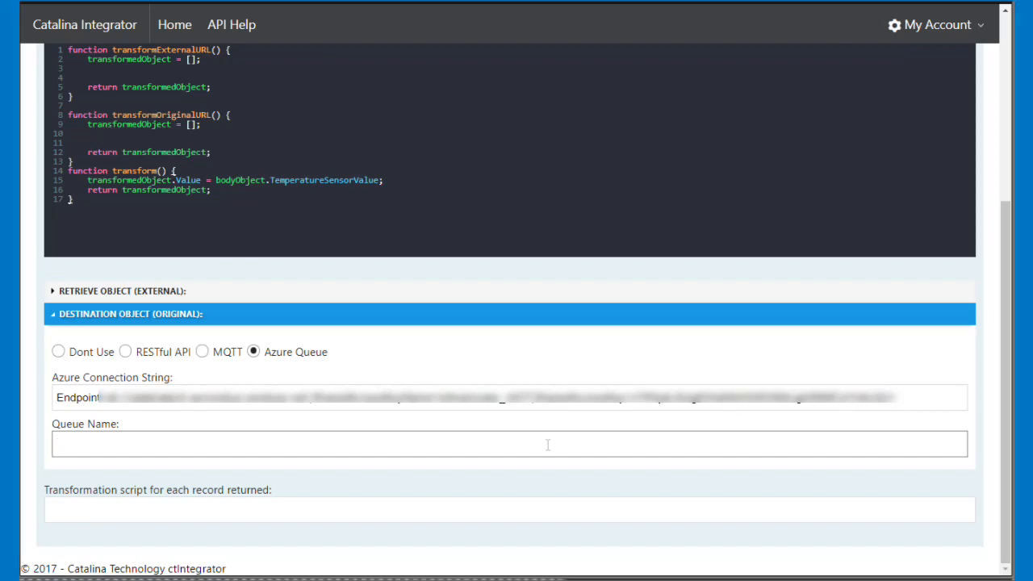
Step: Collapse the destination settings and save the Azure Bridge script, assigning it a Script ID
click(492, 442)
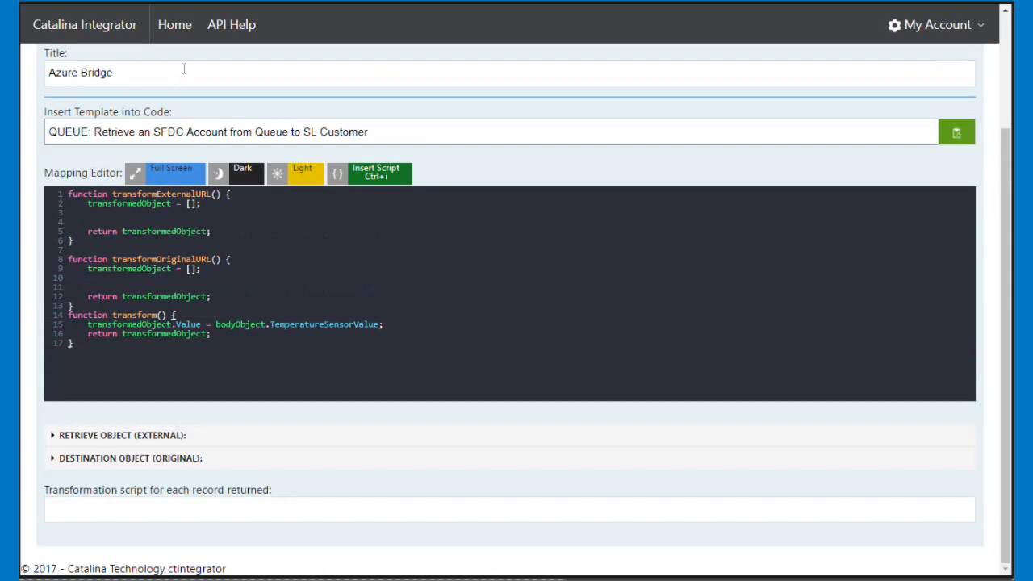
click(191, 61)
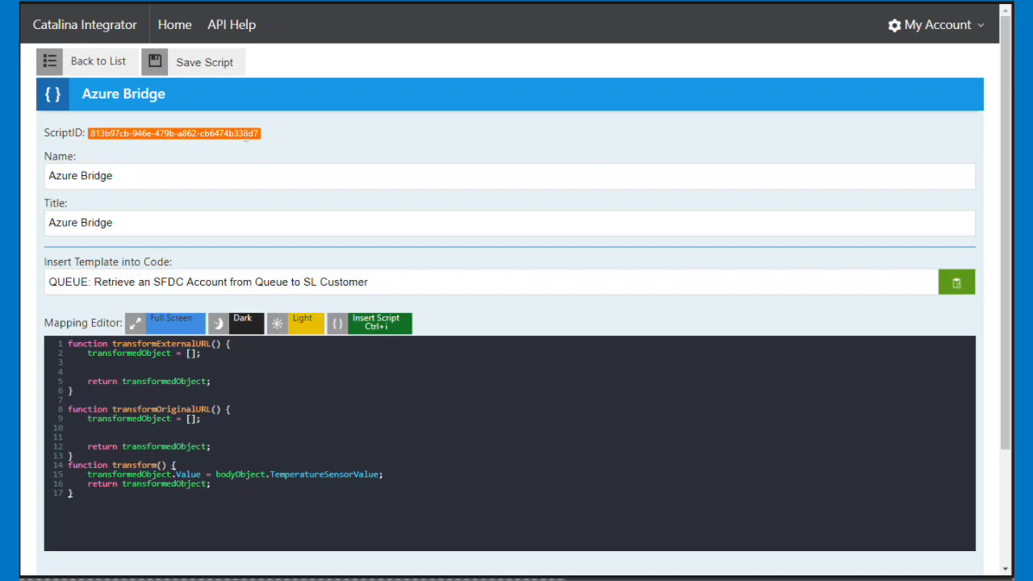
mouse_move(404, 41)
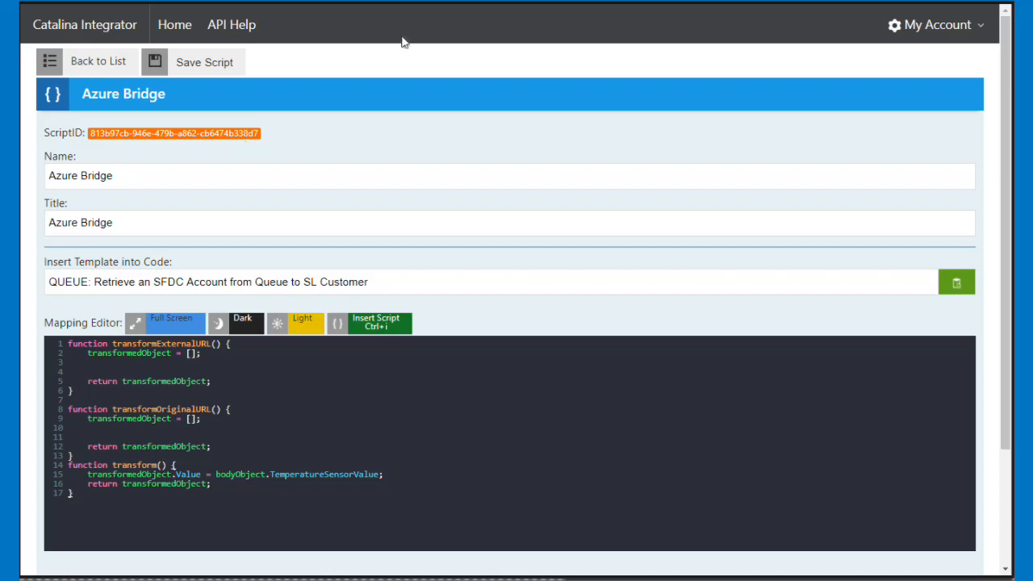
mouse_move(291, 84)
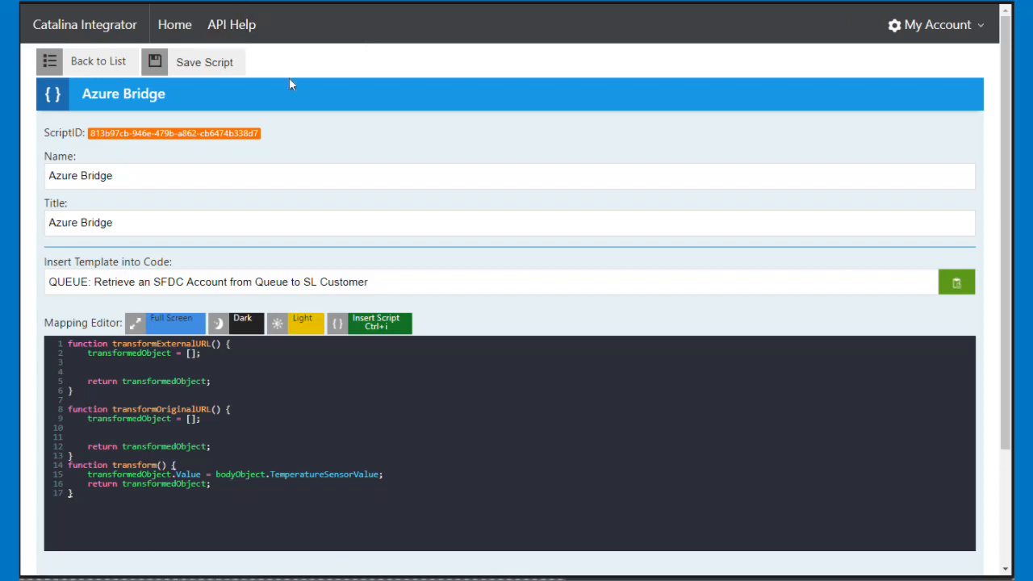
mouse_move(168, 24)
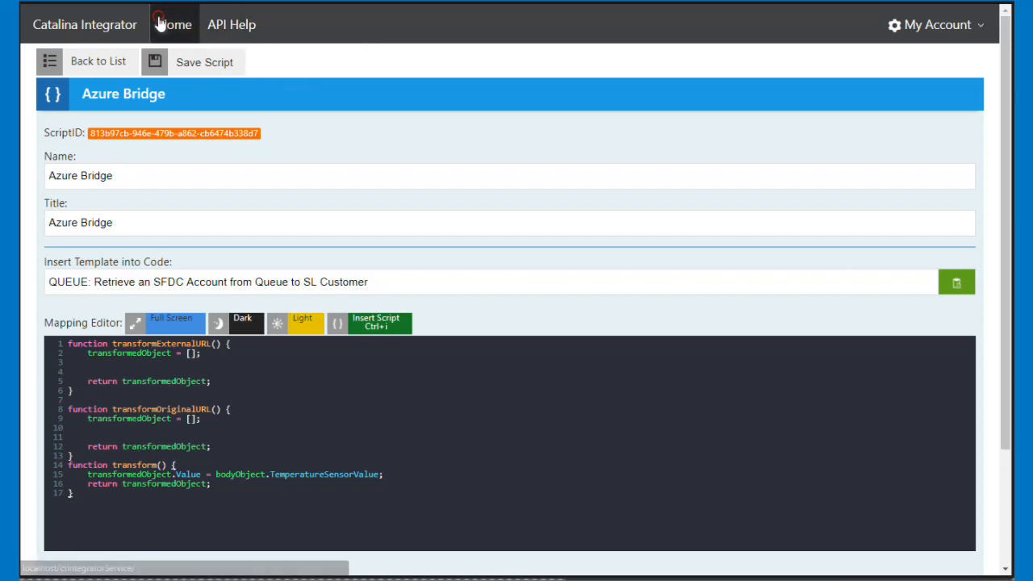
Step: Start a new webhook named 'Azure IOT Endpoint' from the Webhooks list
click(168, 23)
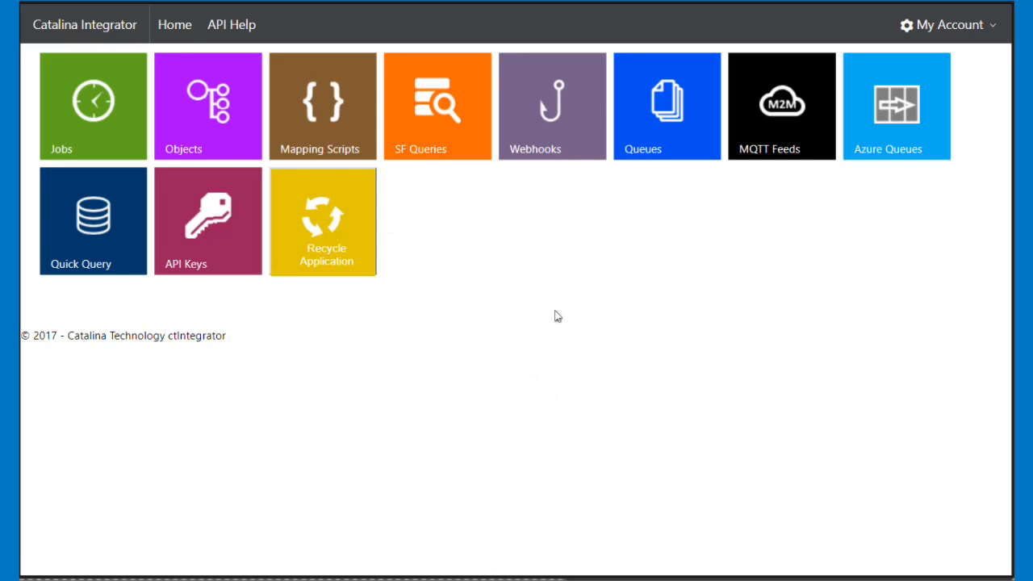
click(552, 106)
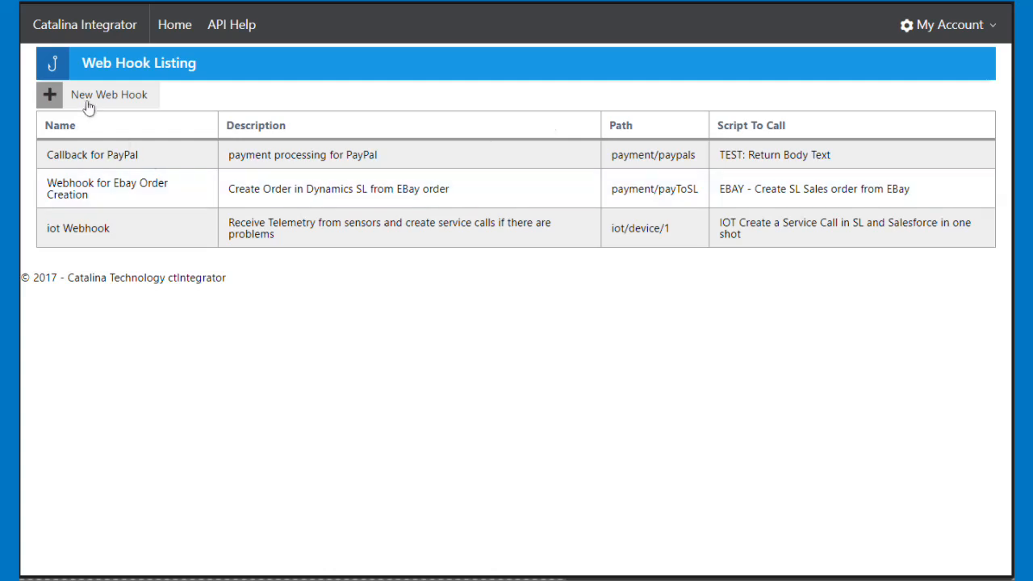
click(108, 93)
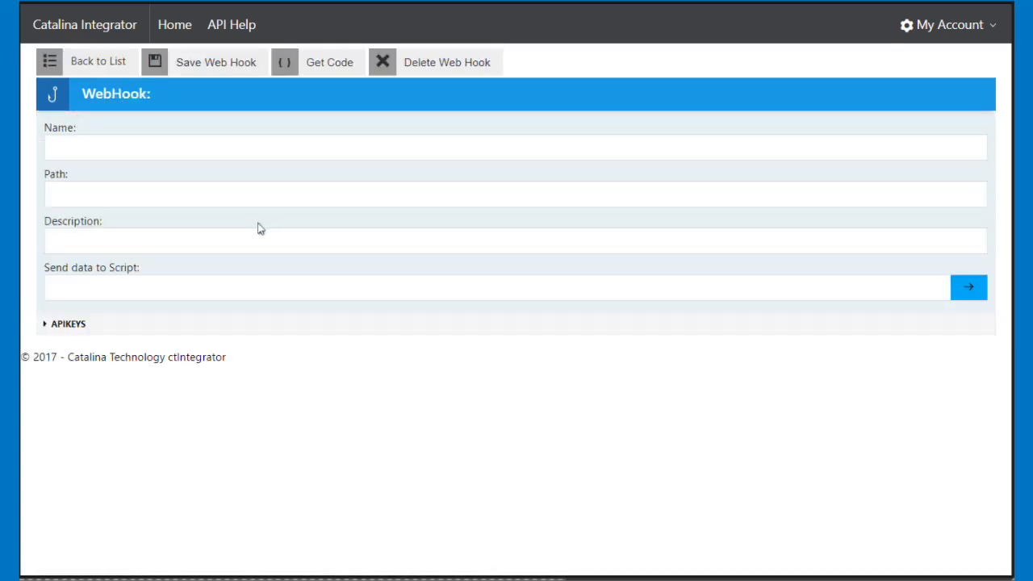
click(515, 153)
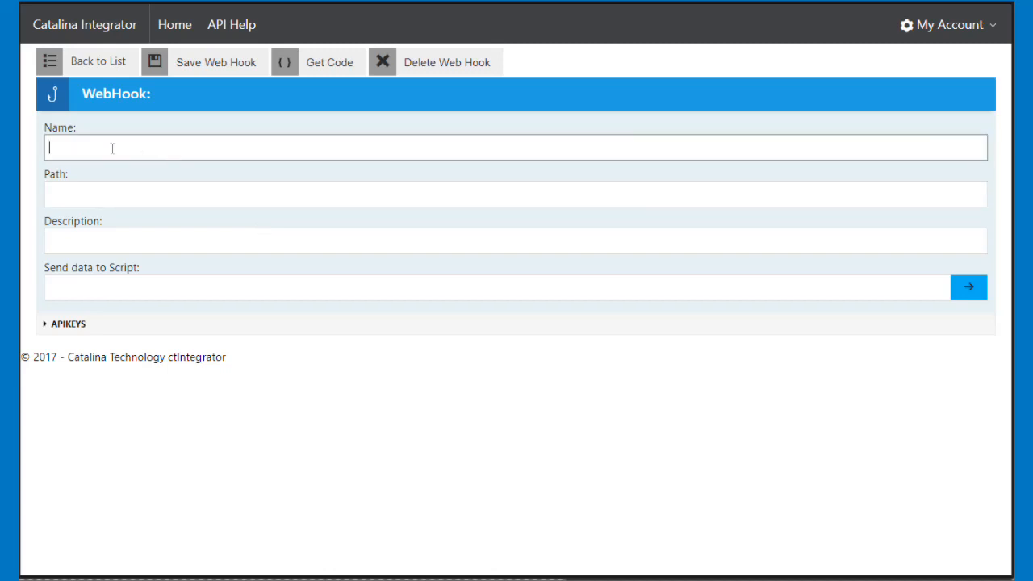
text(Azure IOT)
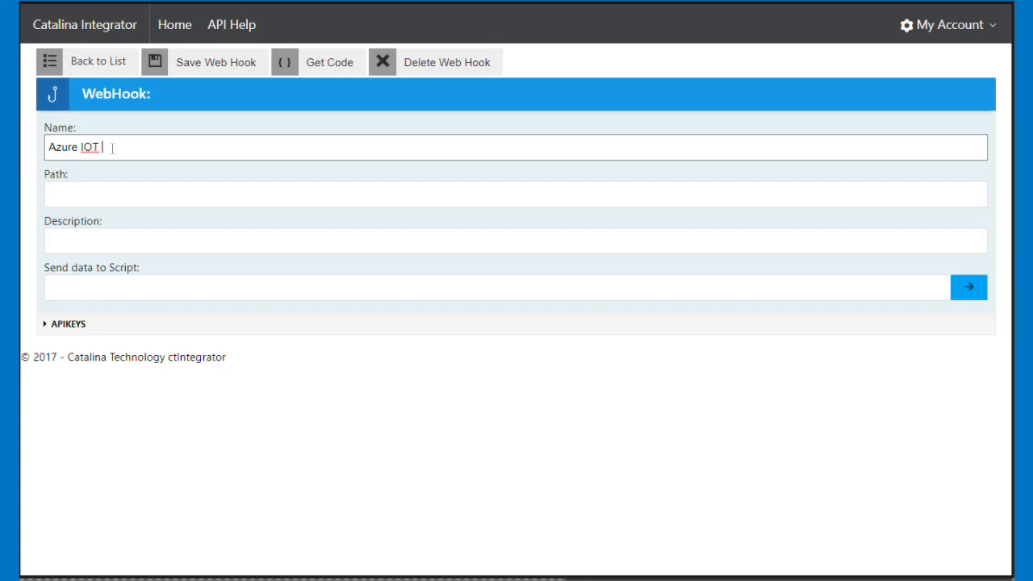
text(Endpoint)
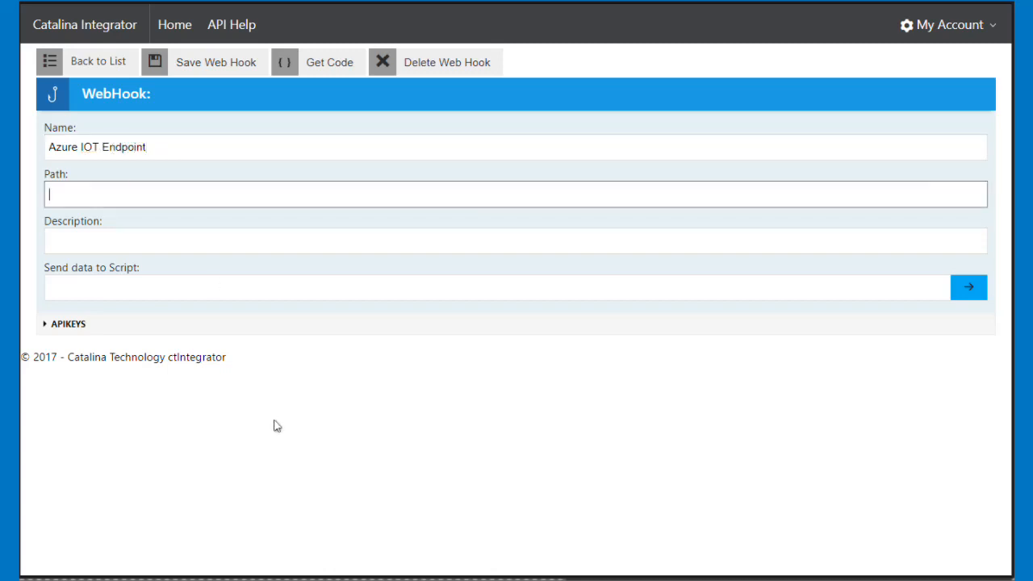
Step: Set path azure/queue1 and description 'Way to receive IOT Data and get into Azure Message Queue'
text(azure)
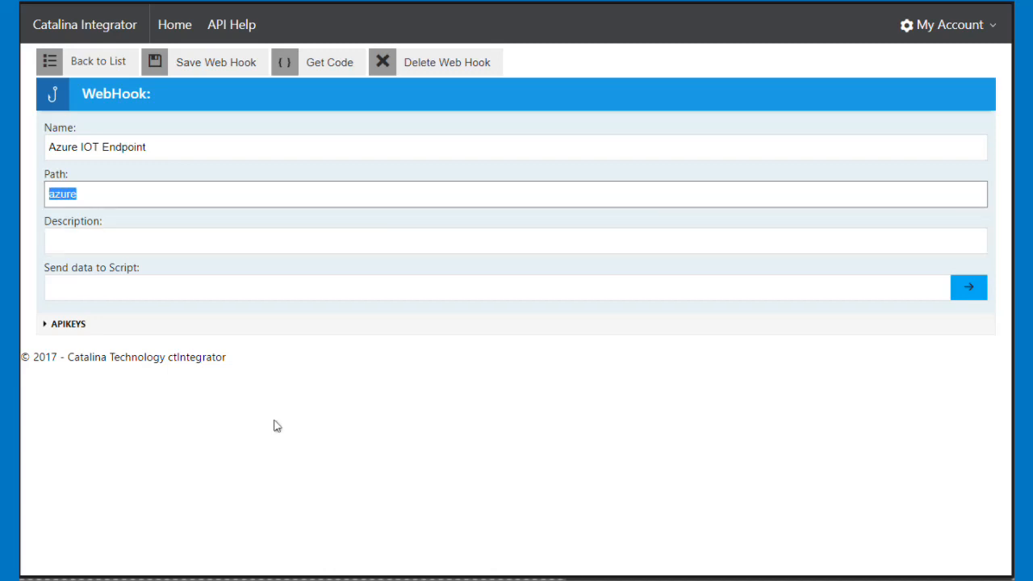
text(azure/queue)
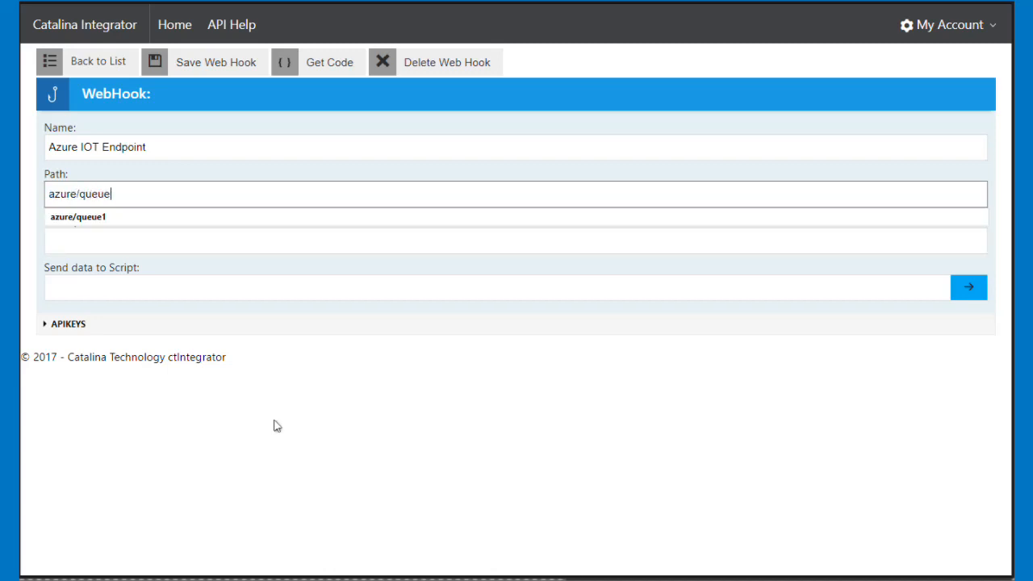
click(78, 217)
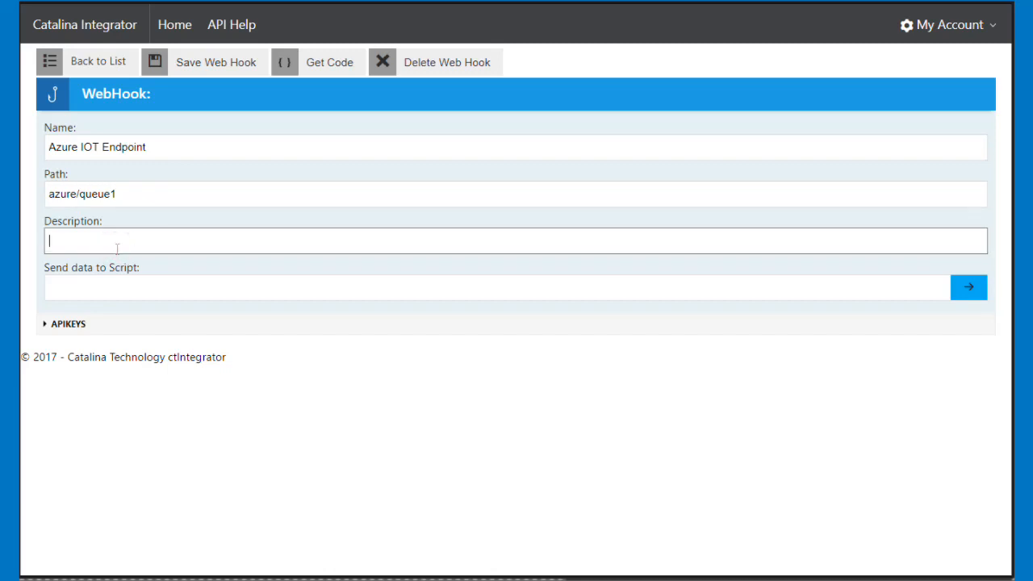
text(Way to receive IOT Data and get into)
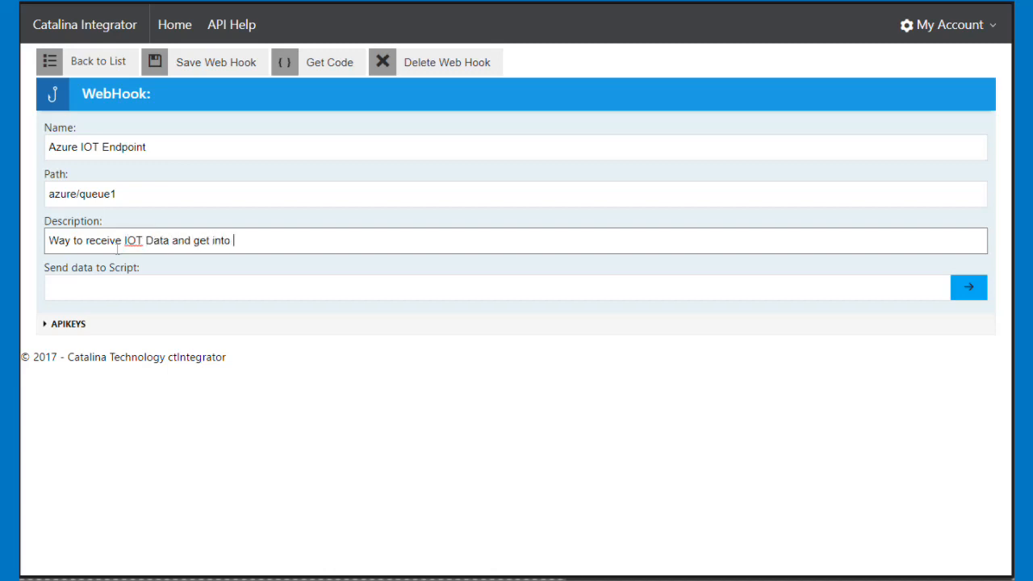
text(Azure)
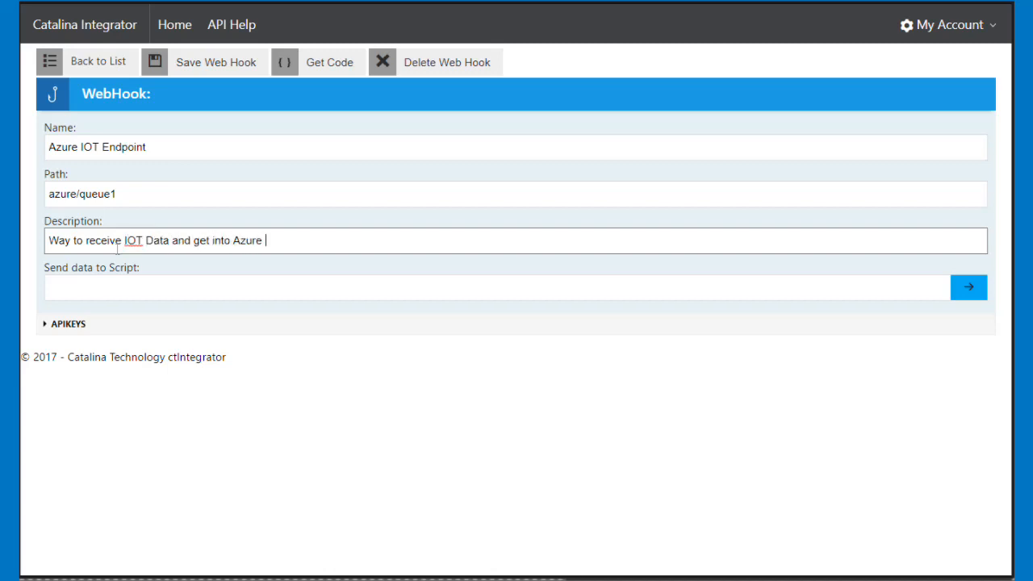
text(Message)
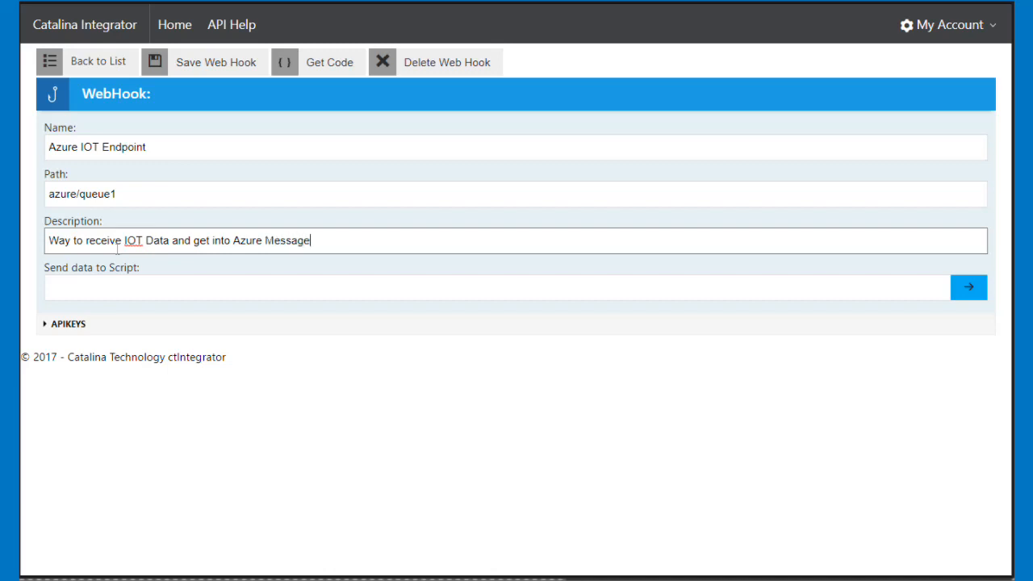
text(Queue)
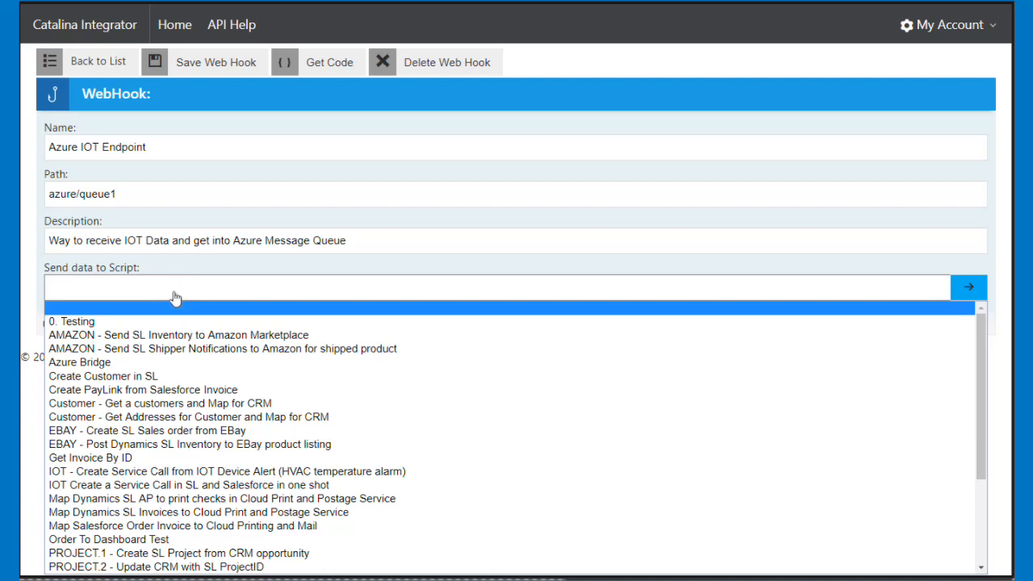
Step: Send the webhook's data to the Azure Bridge script and show the API key options
click(80, 363)
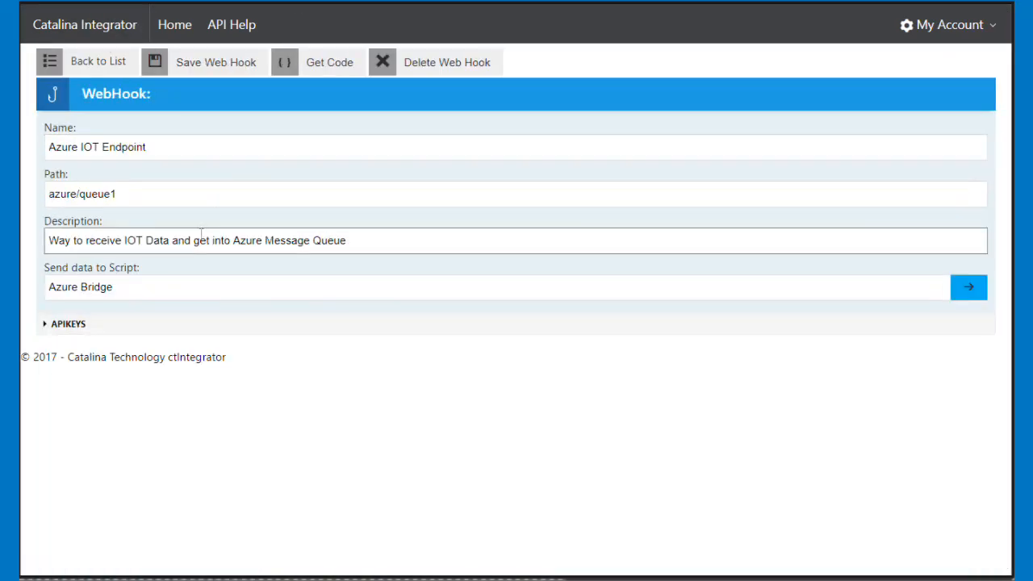
click(67, 326)
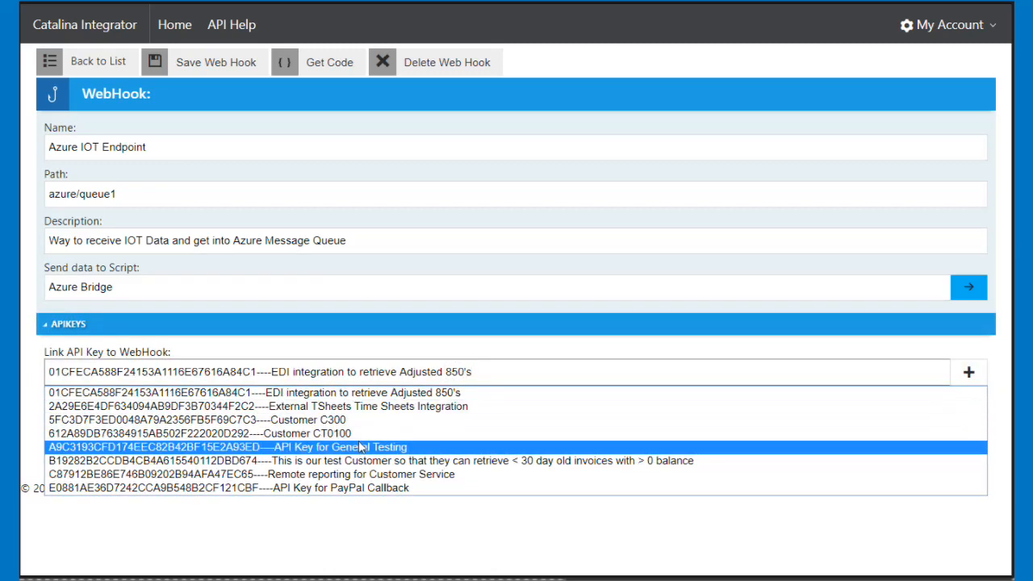
Step: Assign the 'API Key for General Testing' to the Azure IOT Endpoint webhook
click(226, 448)
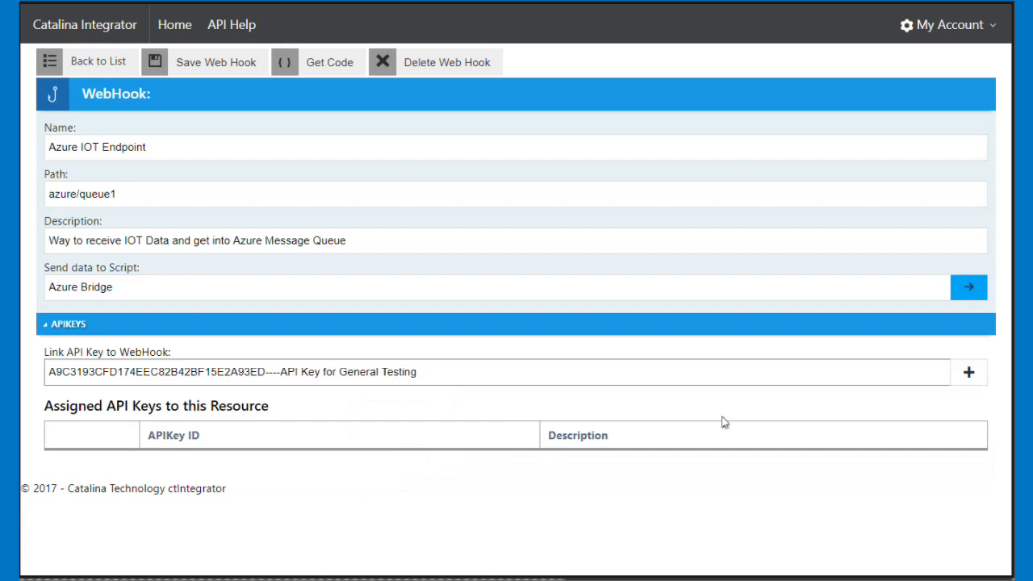
click(972, 371)
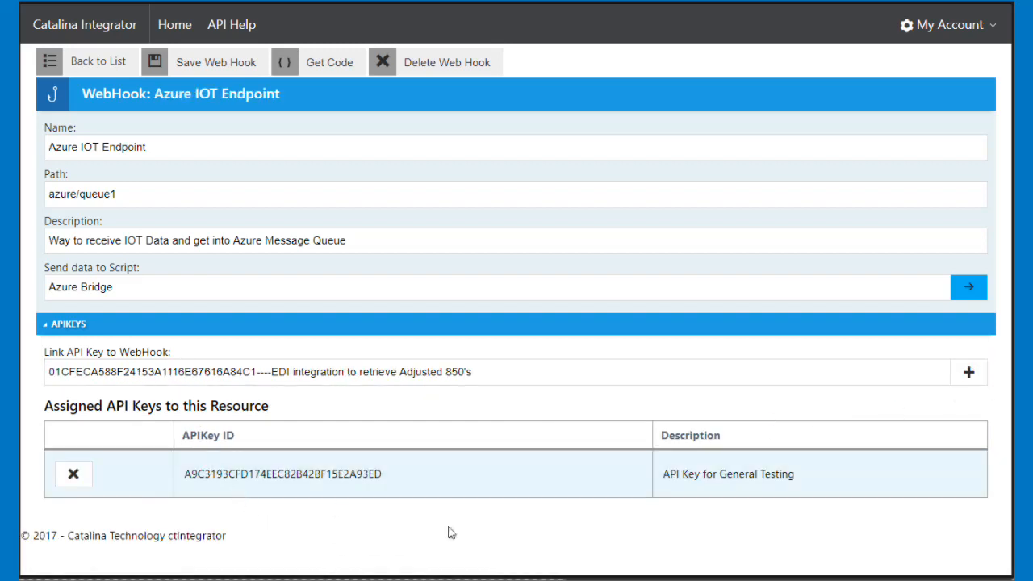
mouse_move(462, 514)
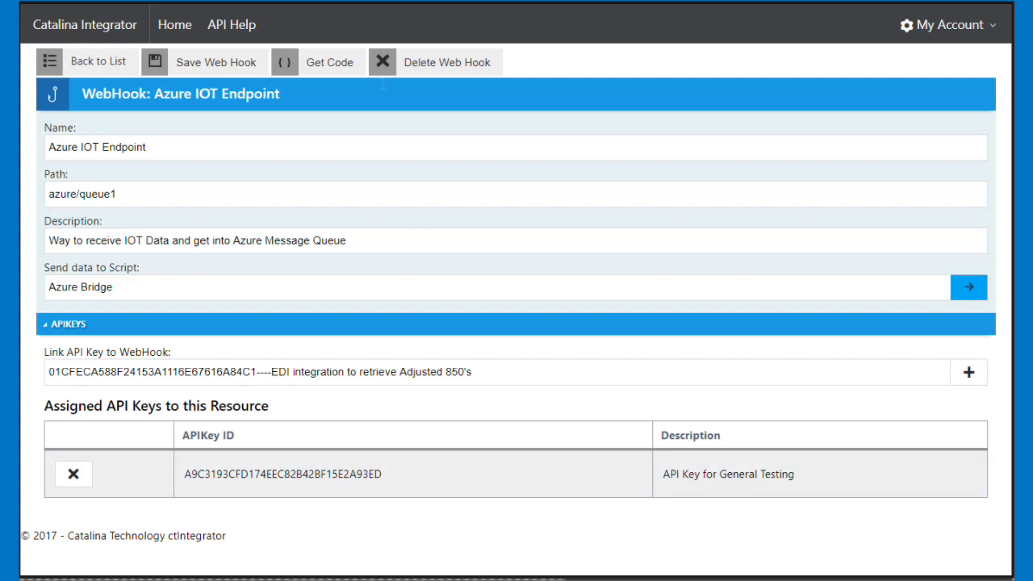
mouse_move(333, 62)
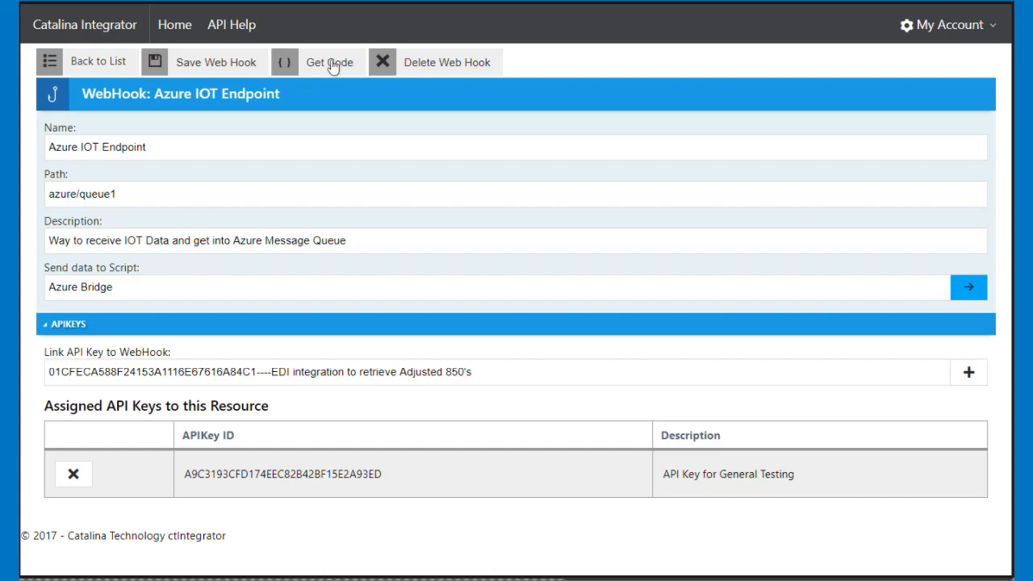
Step: Generate and copy the webhook's curl code with the General Testing API key
click(332, 61)
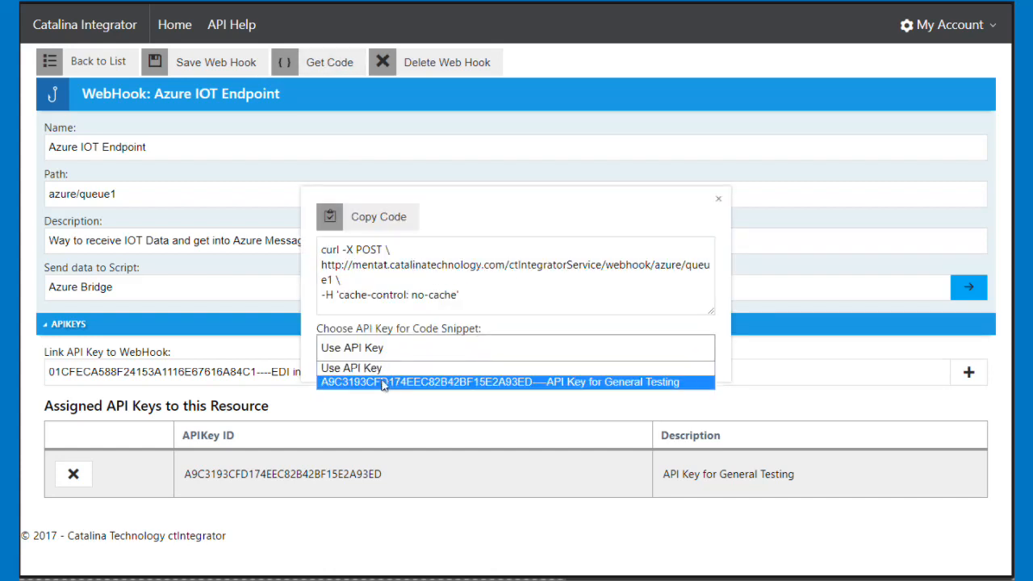
click(500, 383)
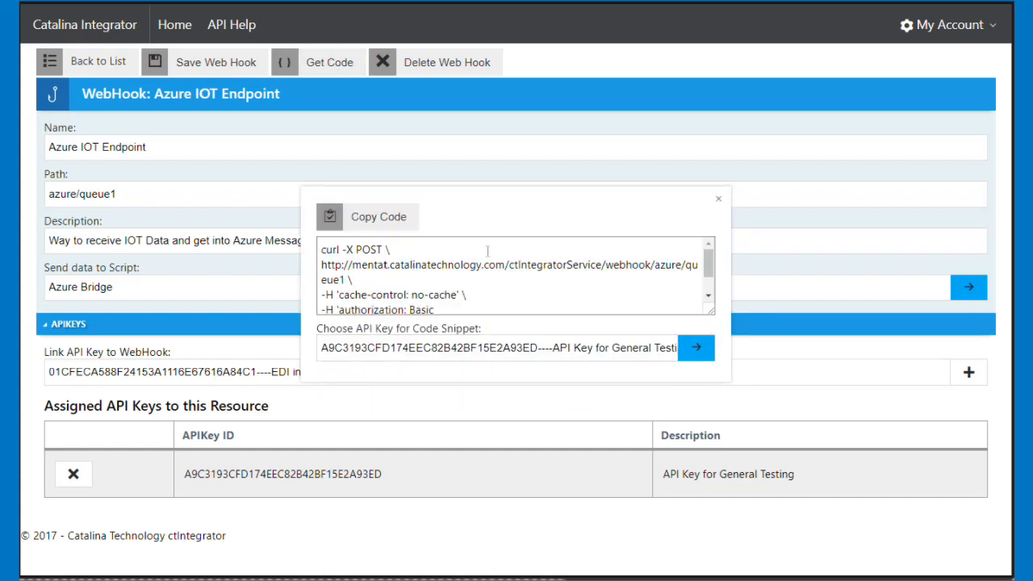
click(367, 217)
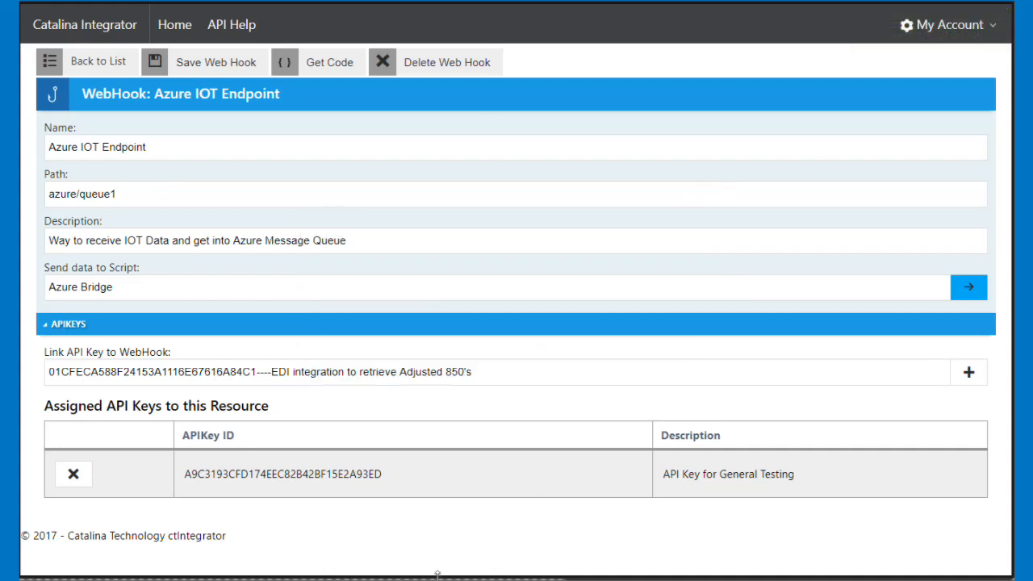
mouse_move(336, 26)
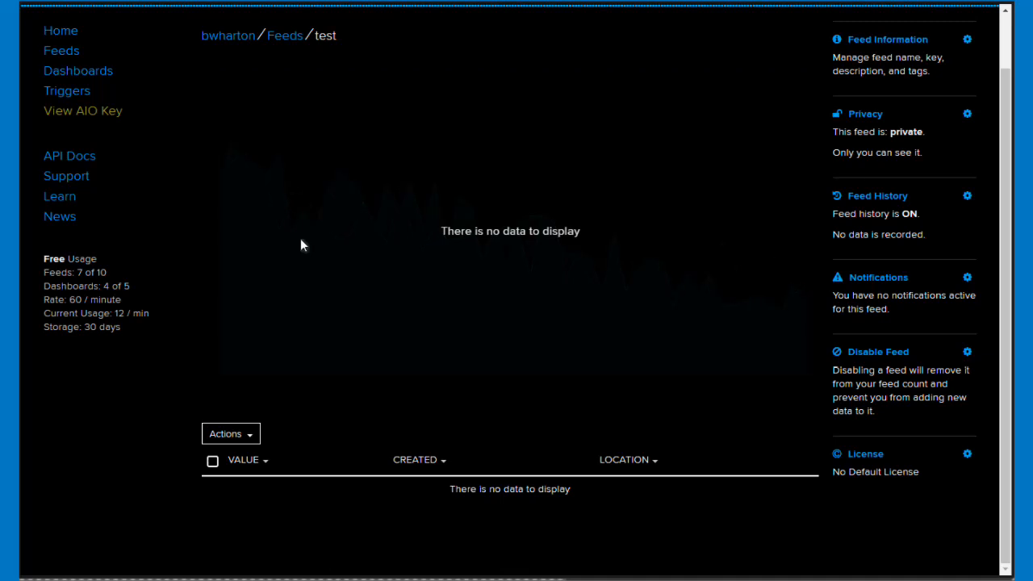
mouse_move(371, 565)
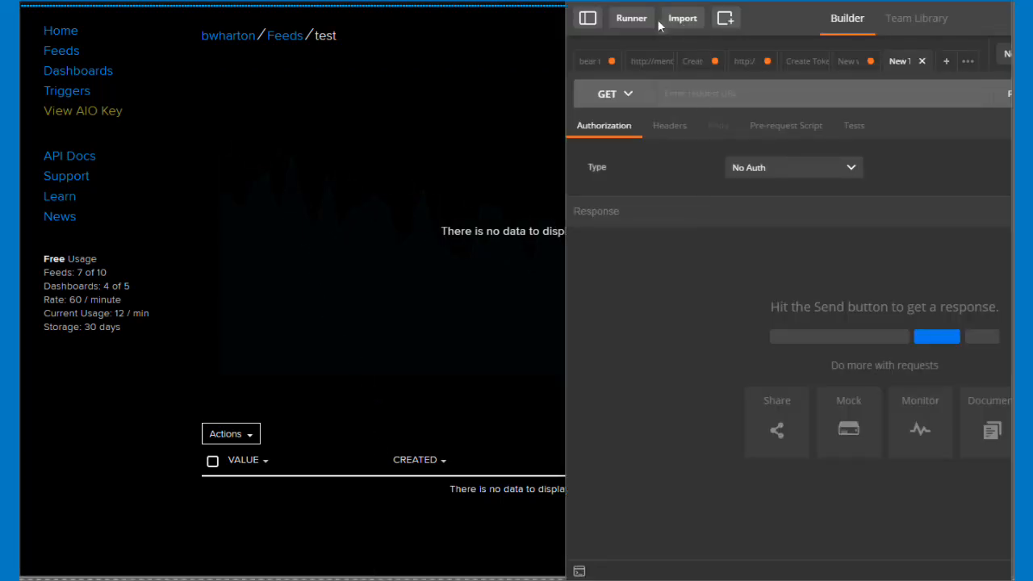
Step: Import the pasted curl command into Postman as a POST request to azure/queue1
click(682, 18)
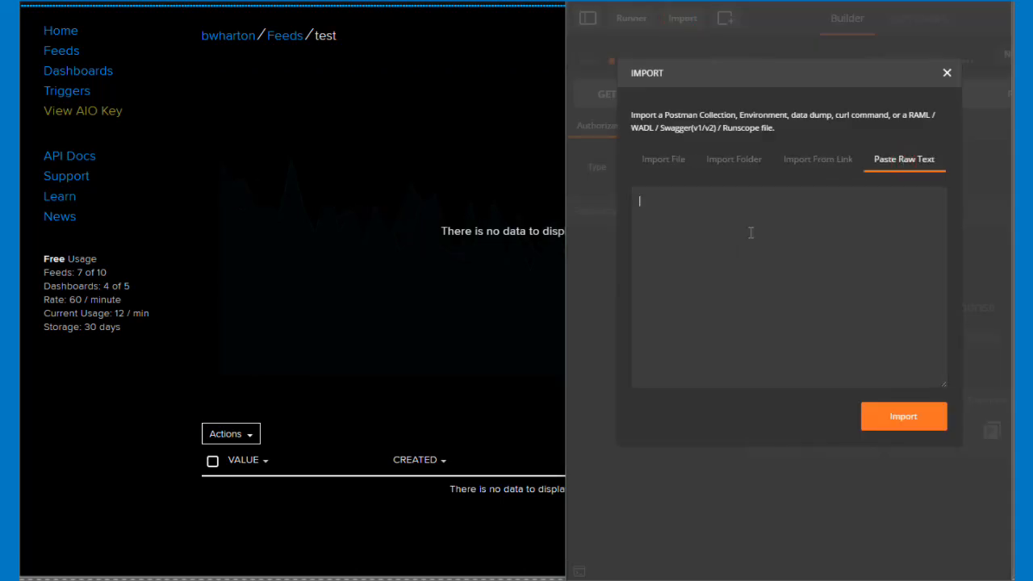
click(945, 71)
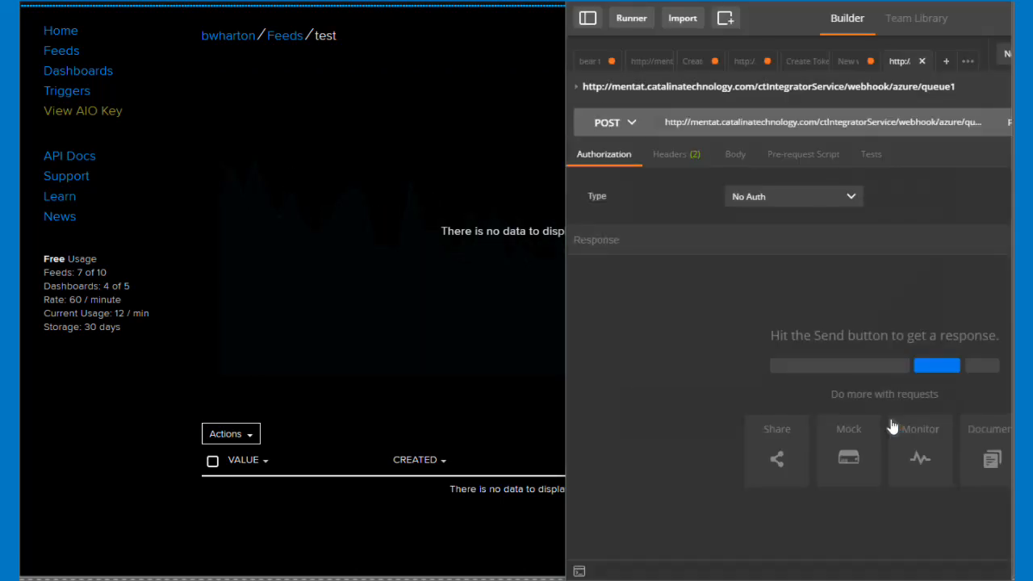
click(734, 155)
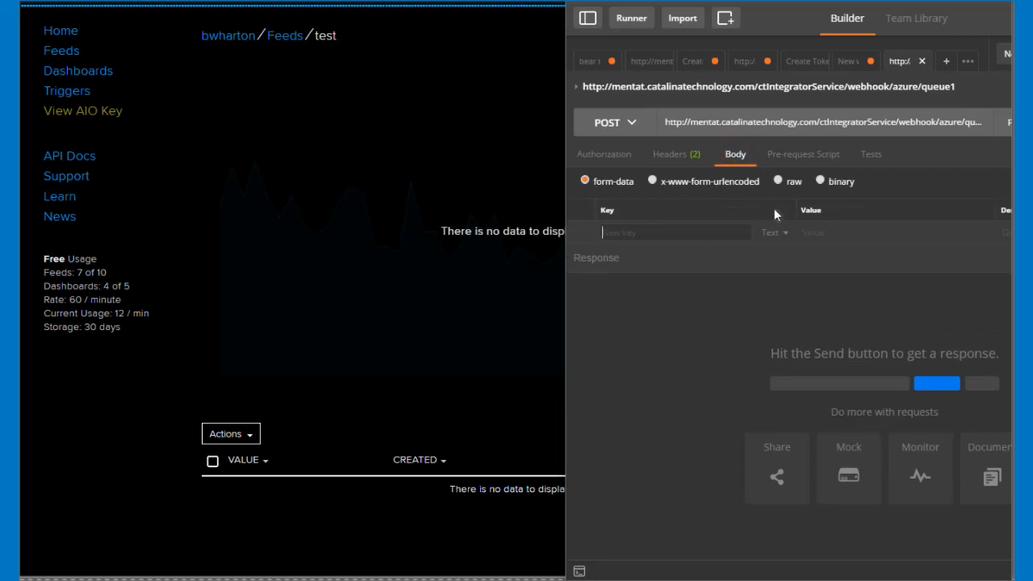
Step: Make the body raw JavaScript with TemperatureSensorValue 75, HumiditySensorValue 50 and SoilMoistureValue 10
click(775, 181)
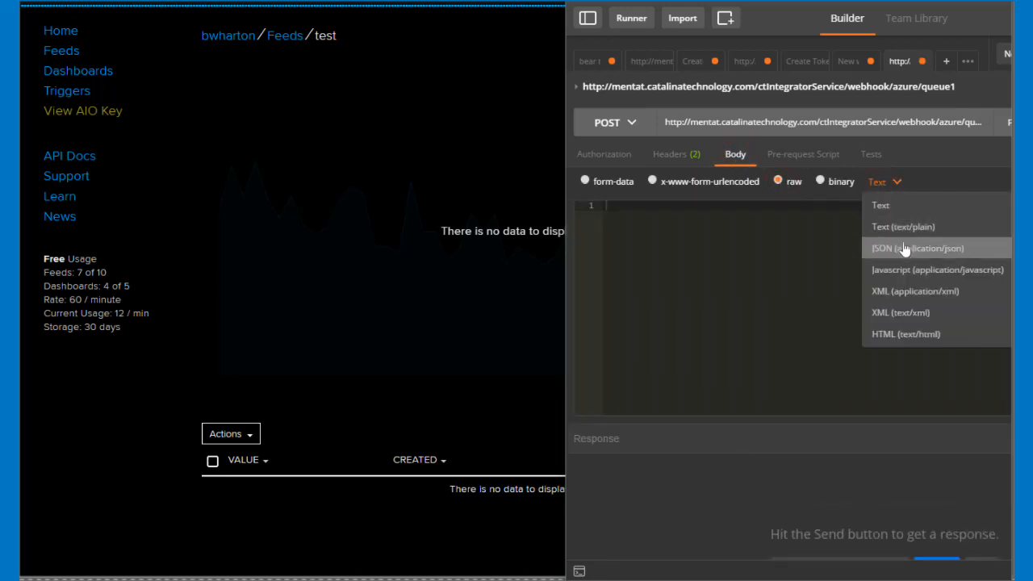
click(917, 270)
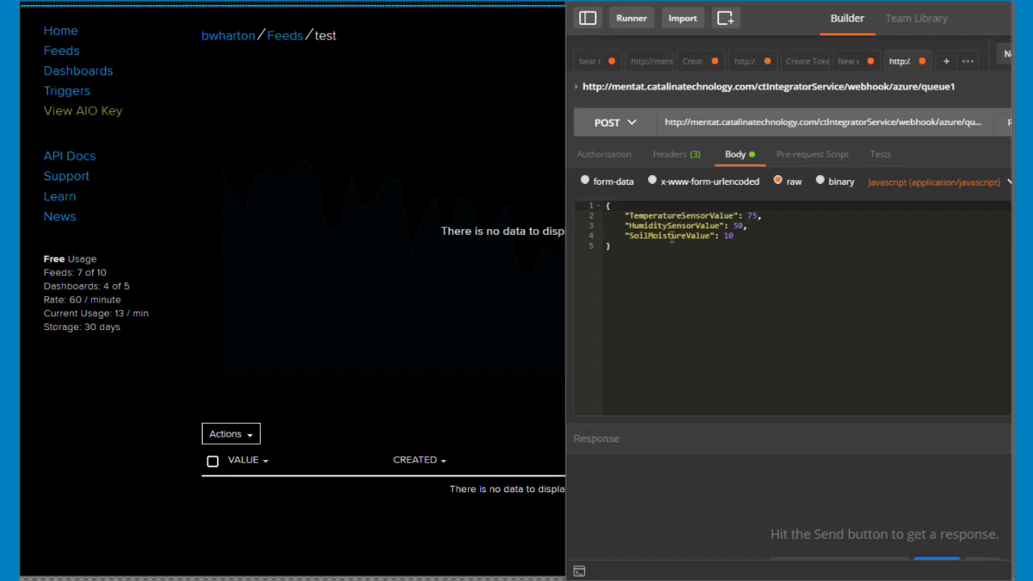
click(657, 214)
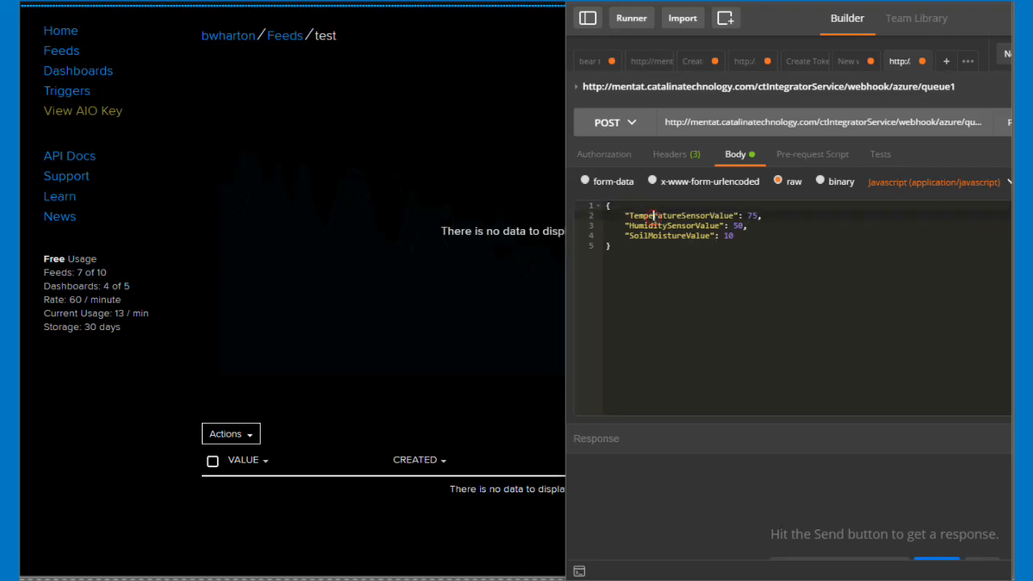
double_click(681, 215)
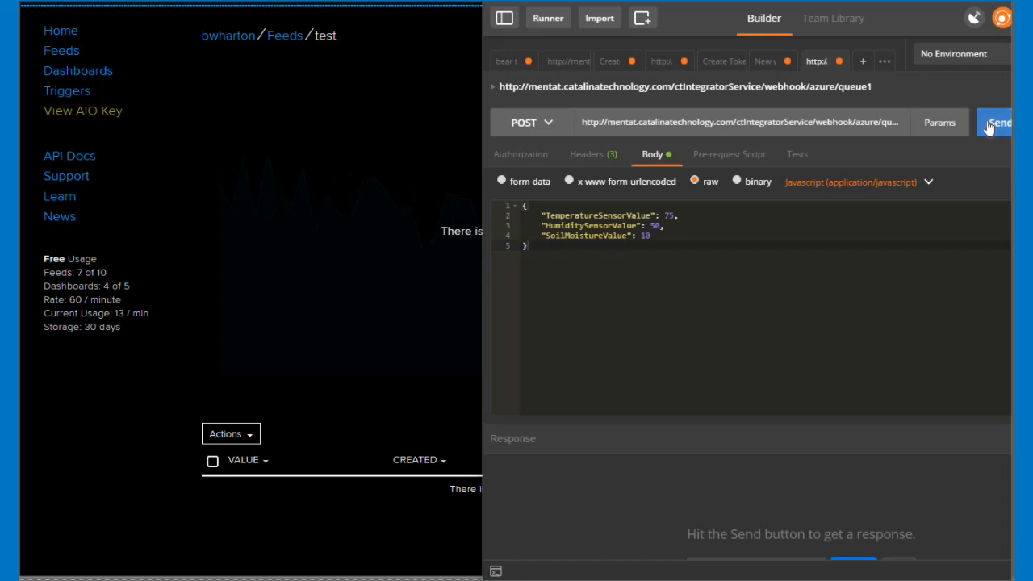
Step: Send the request and confirm 200 OK with Value 75 reaching the Adafruit IO feed
click(1005, 123)
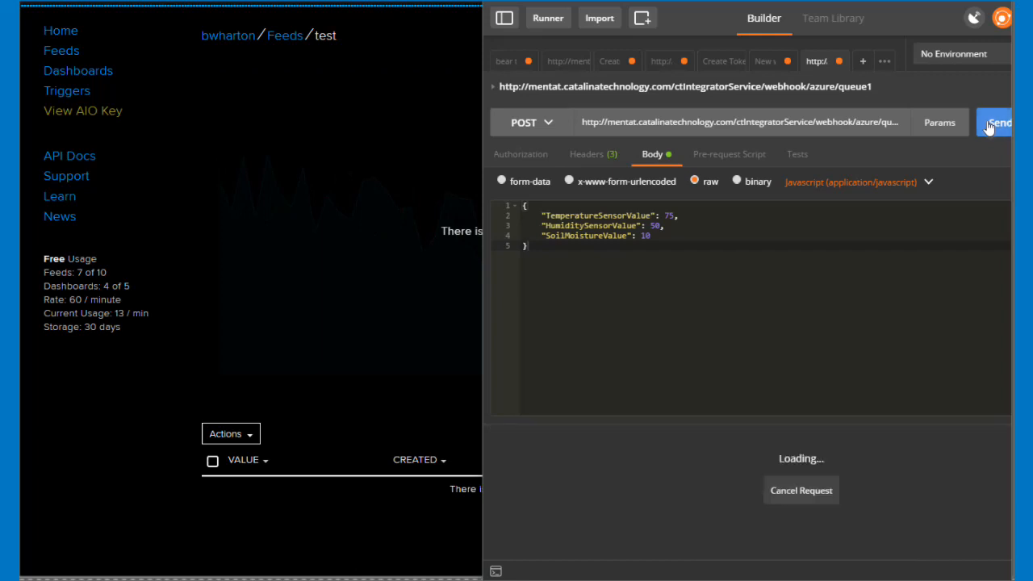
click(998, 123)
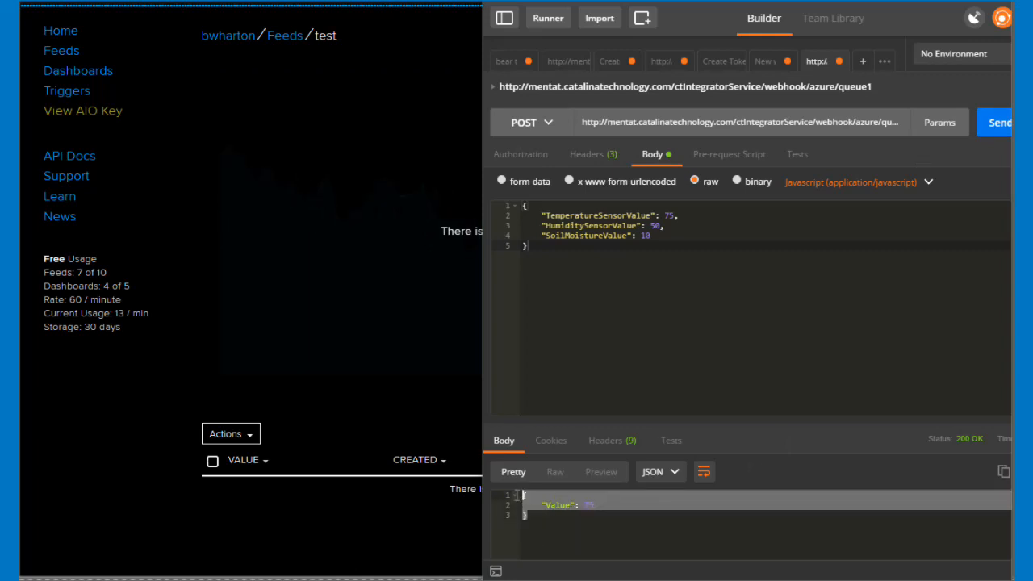
click(1007, 121)
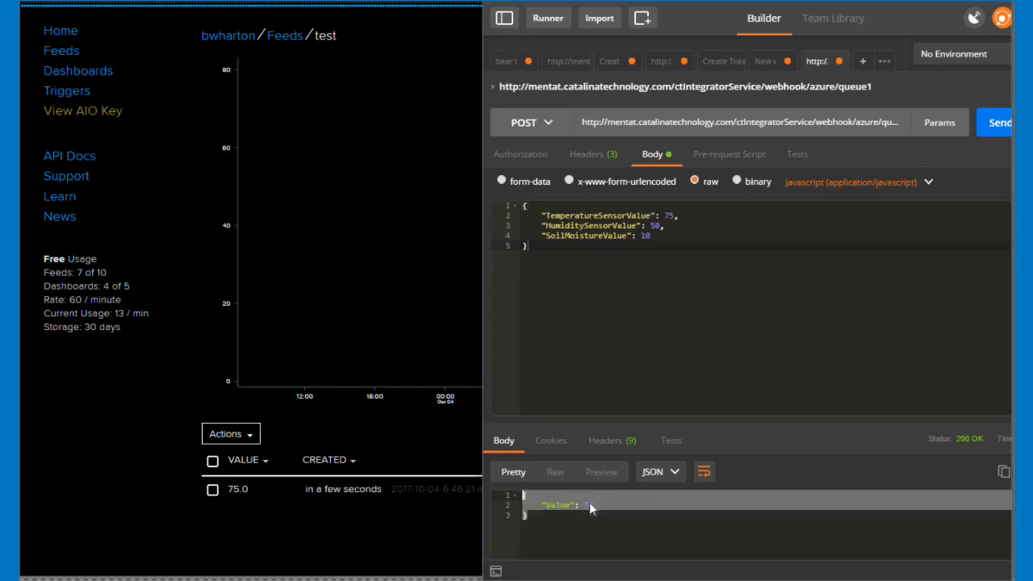